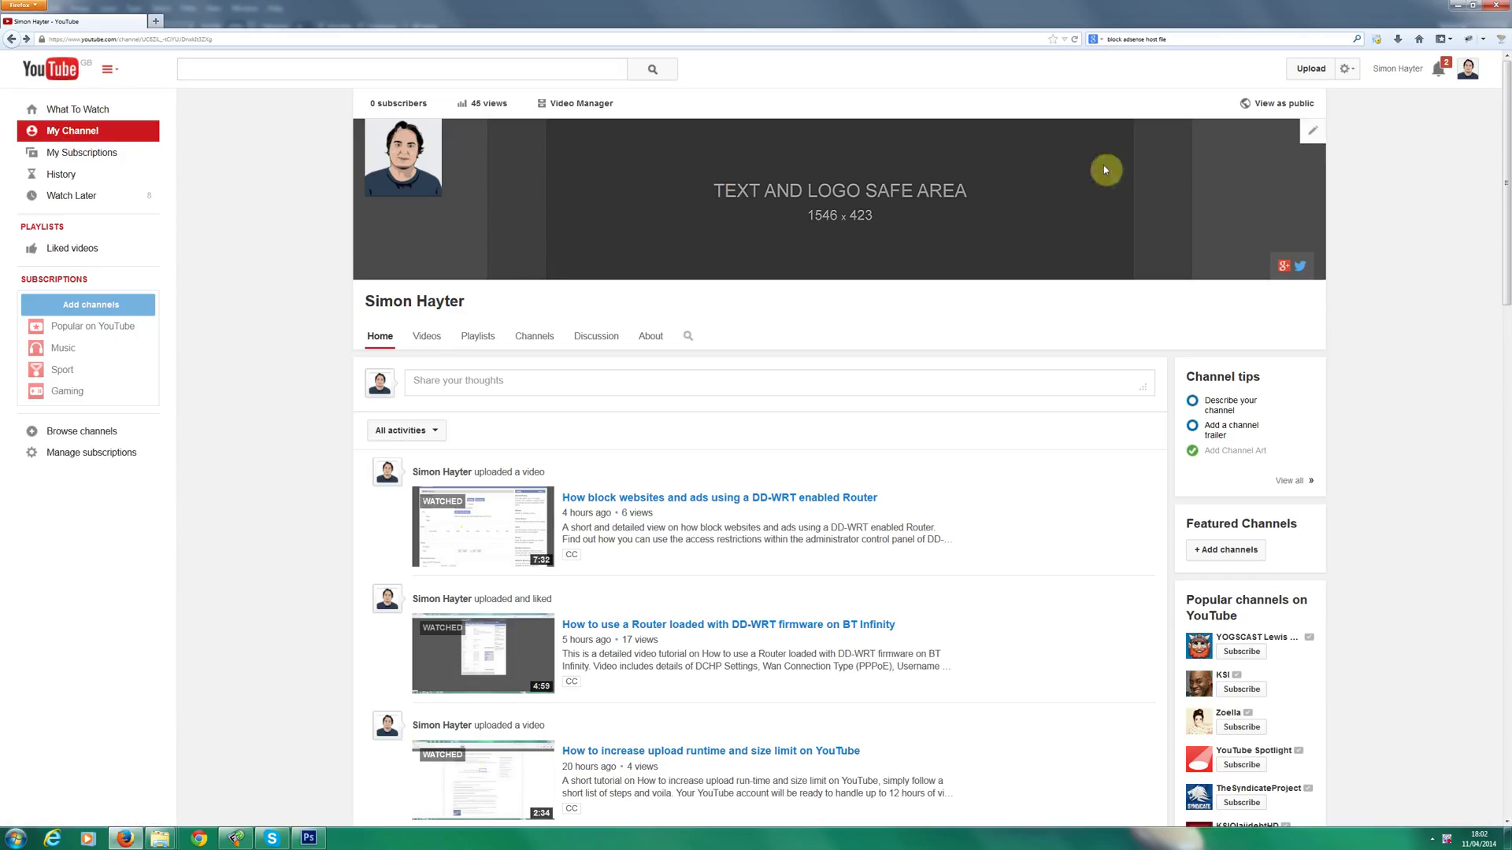
mouse_move(526, 158)
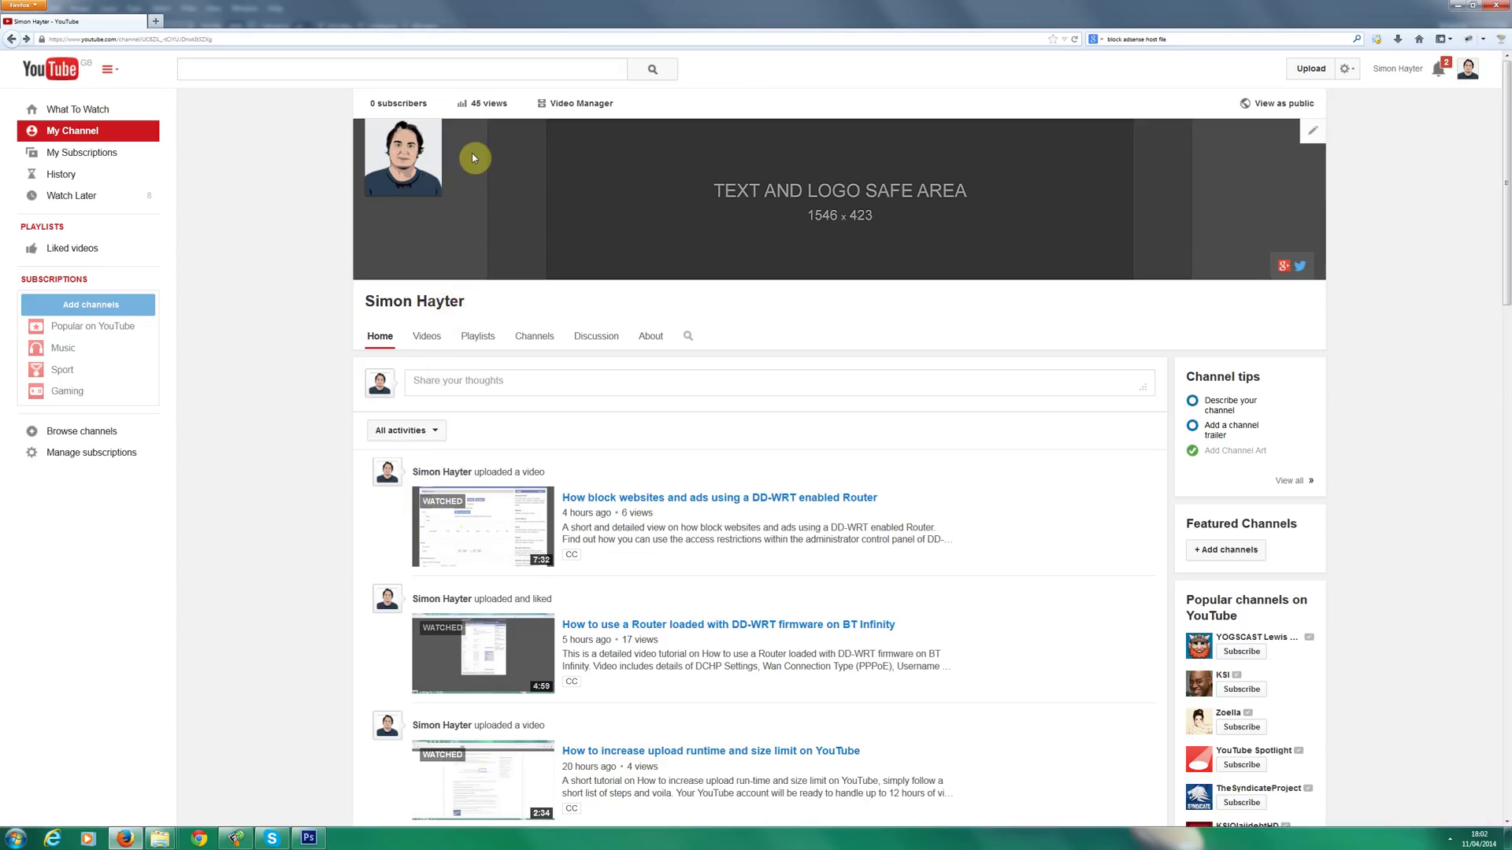
Switch from the browser to Photoshop with the channel art template open.
click(309, 838)
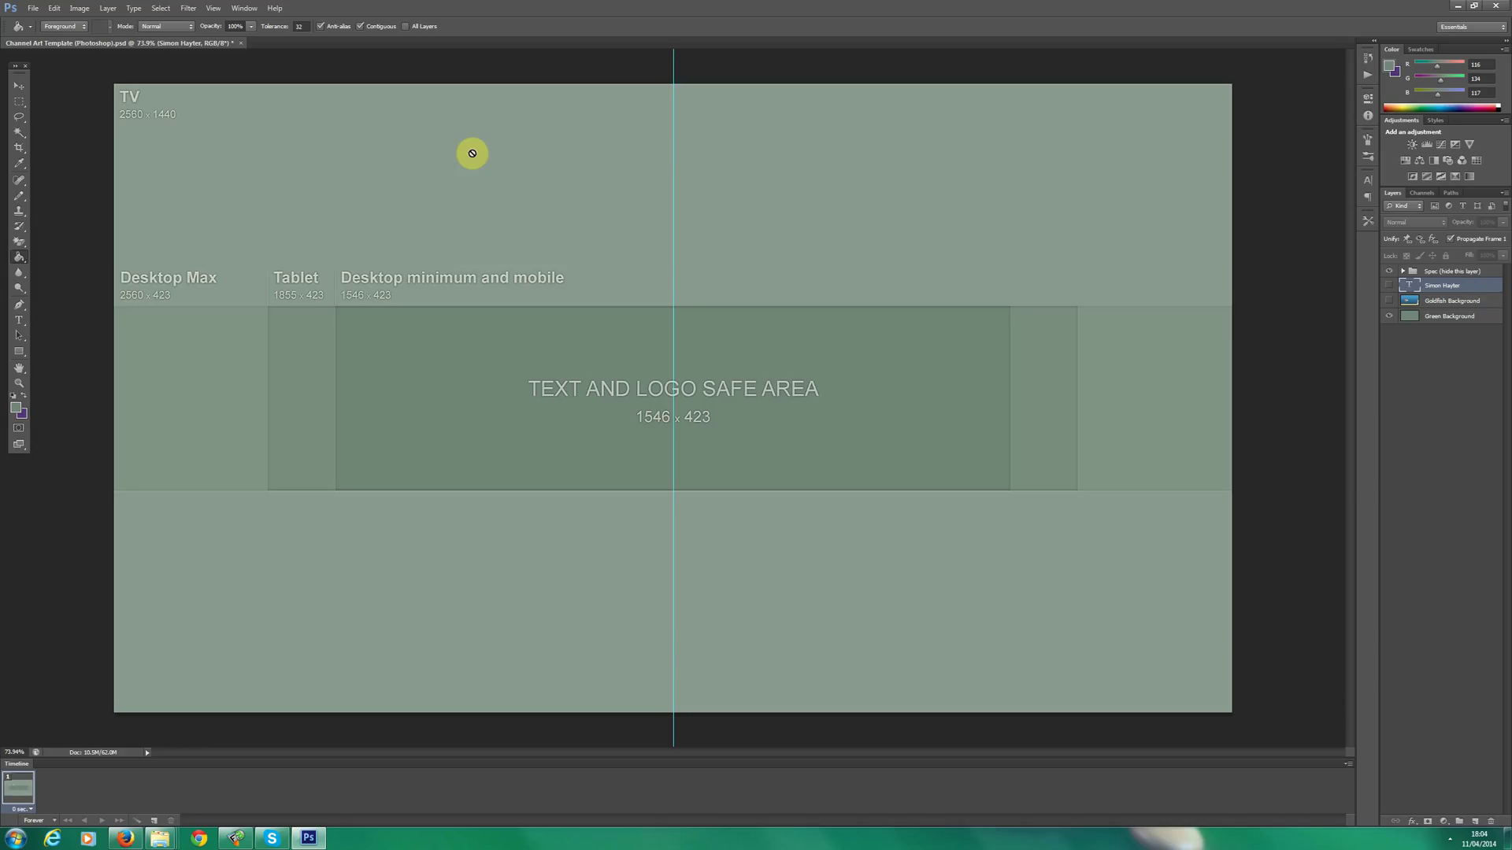
mouse_move(1350, 493)
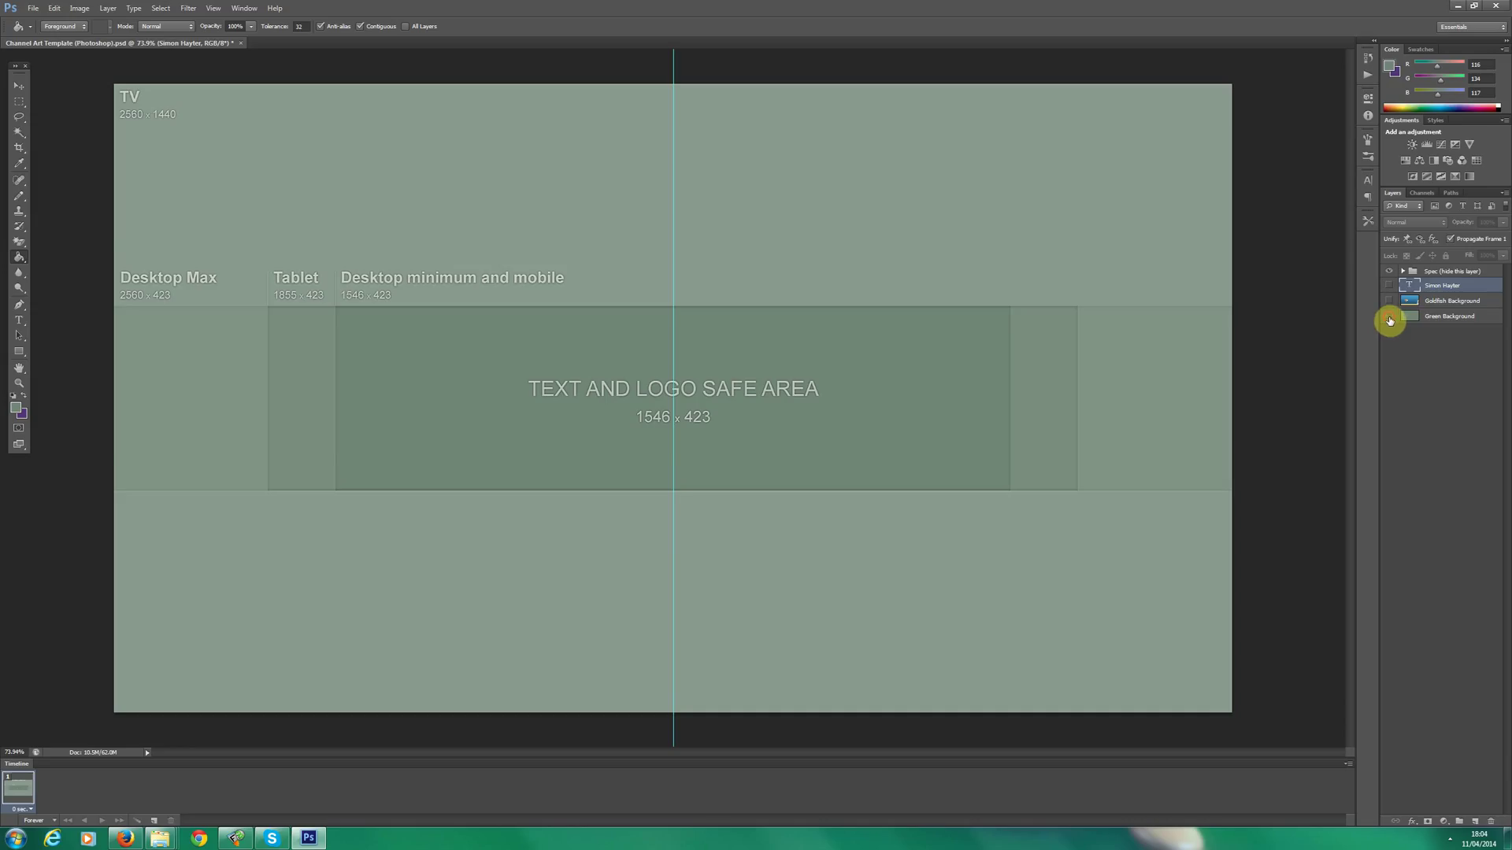
Hide Green Background and the guide overlay; show Goldfish Background and the SIMON HAYTER text.
click(1390, 315)
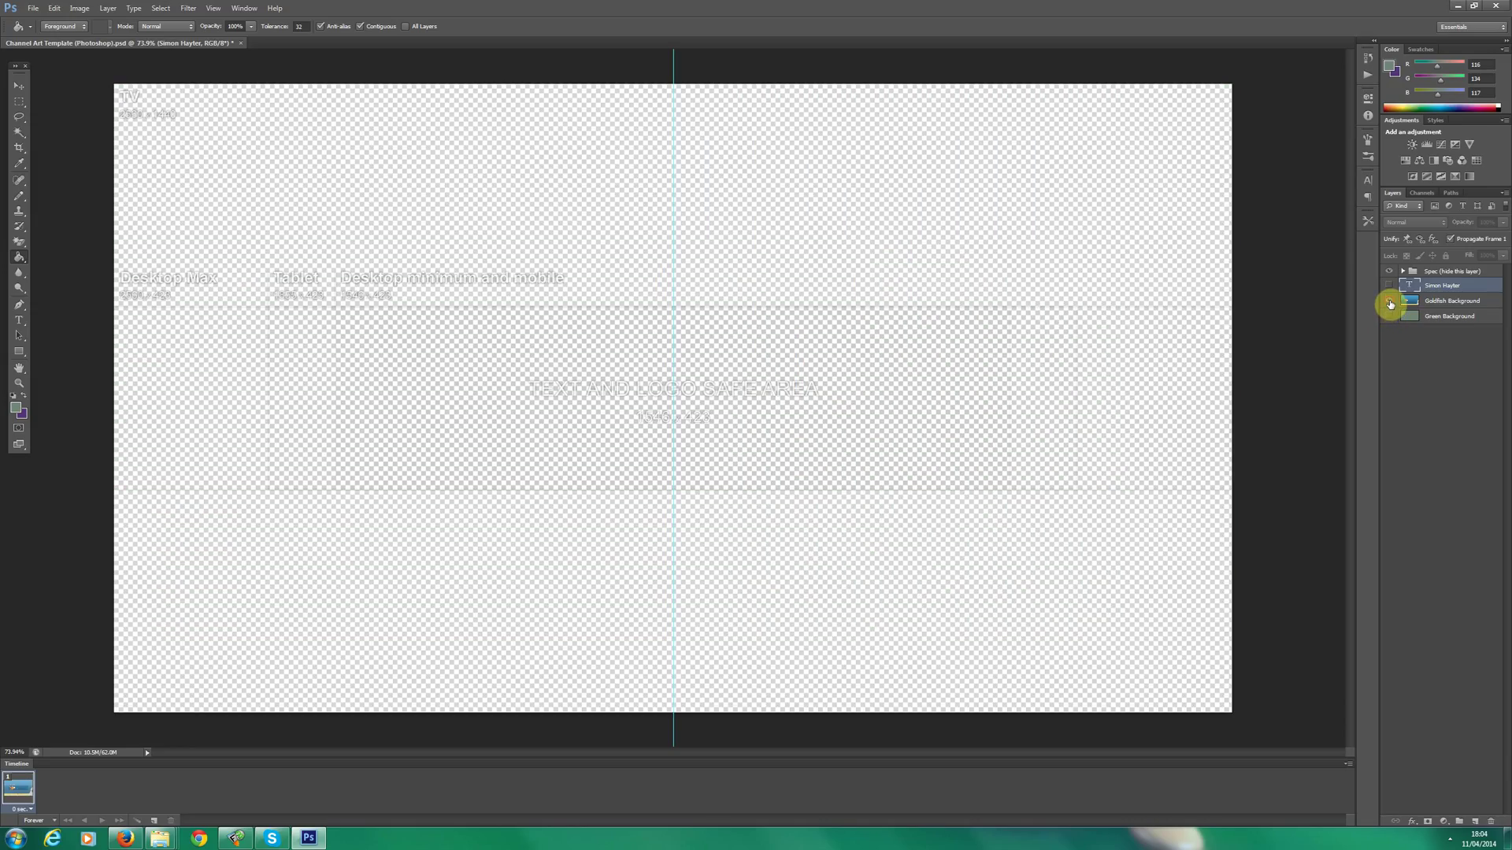
click(1389, 300)
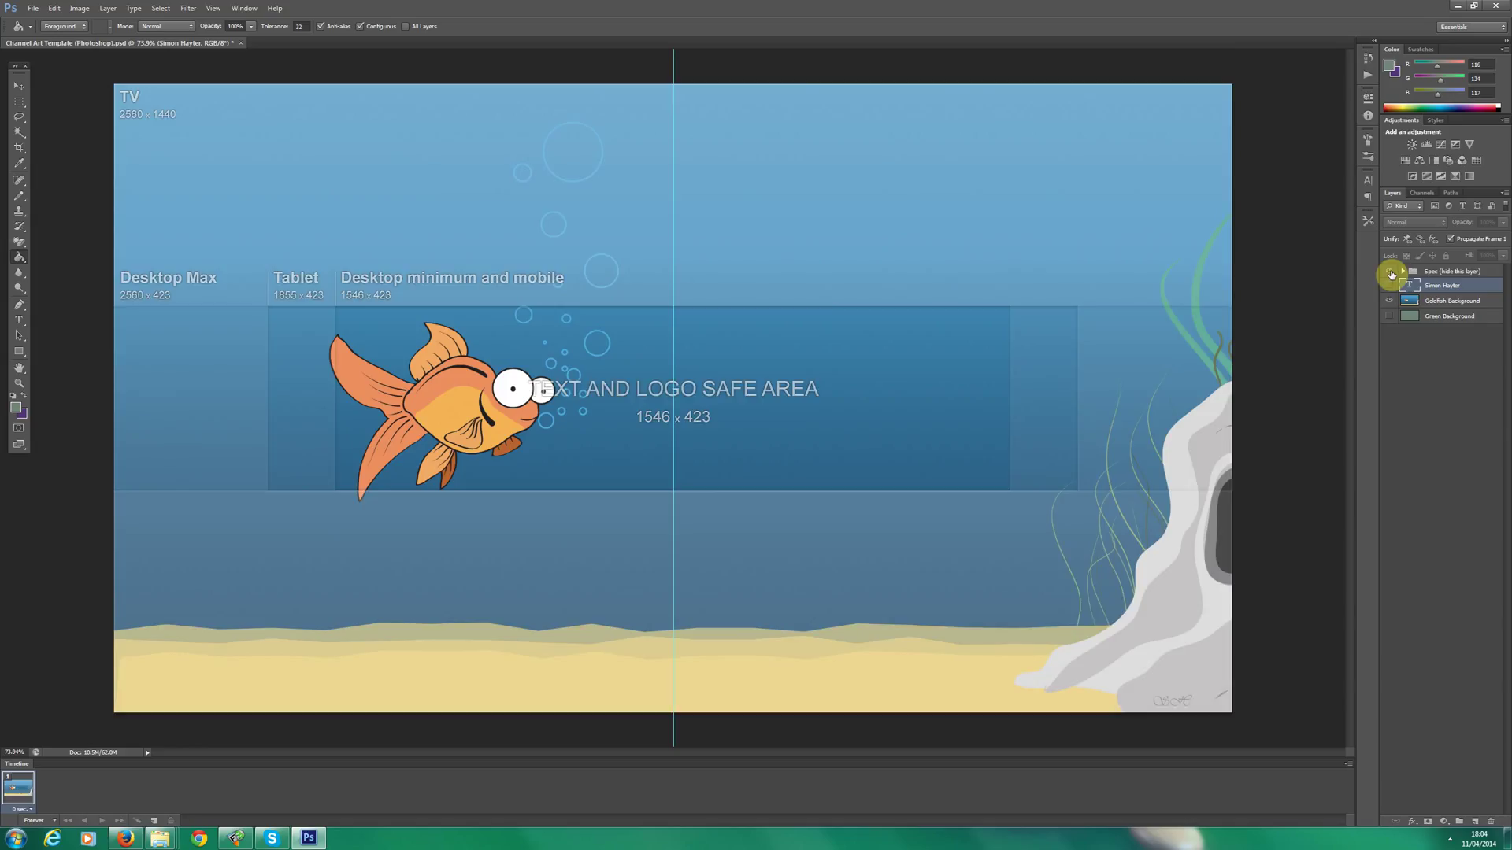
click(1389, 271)
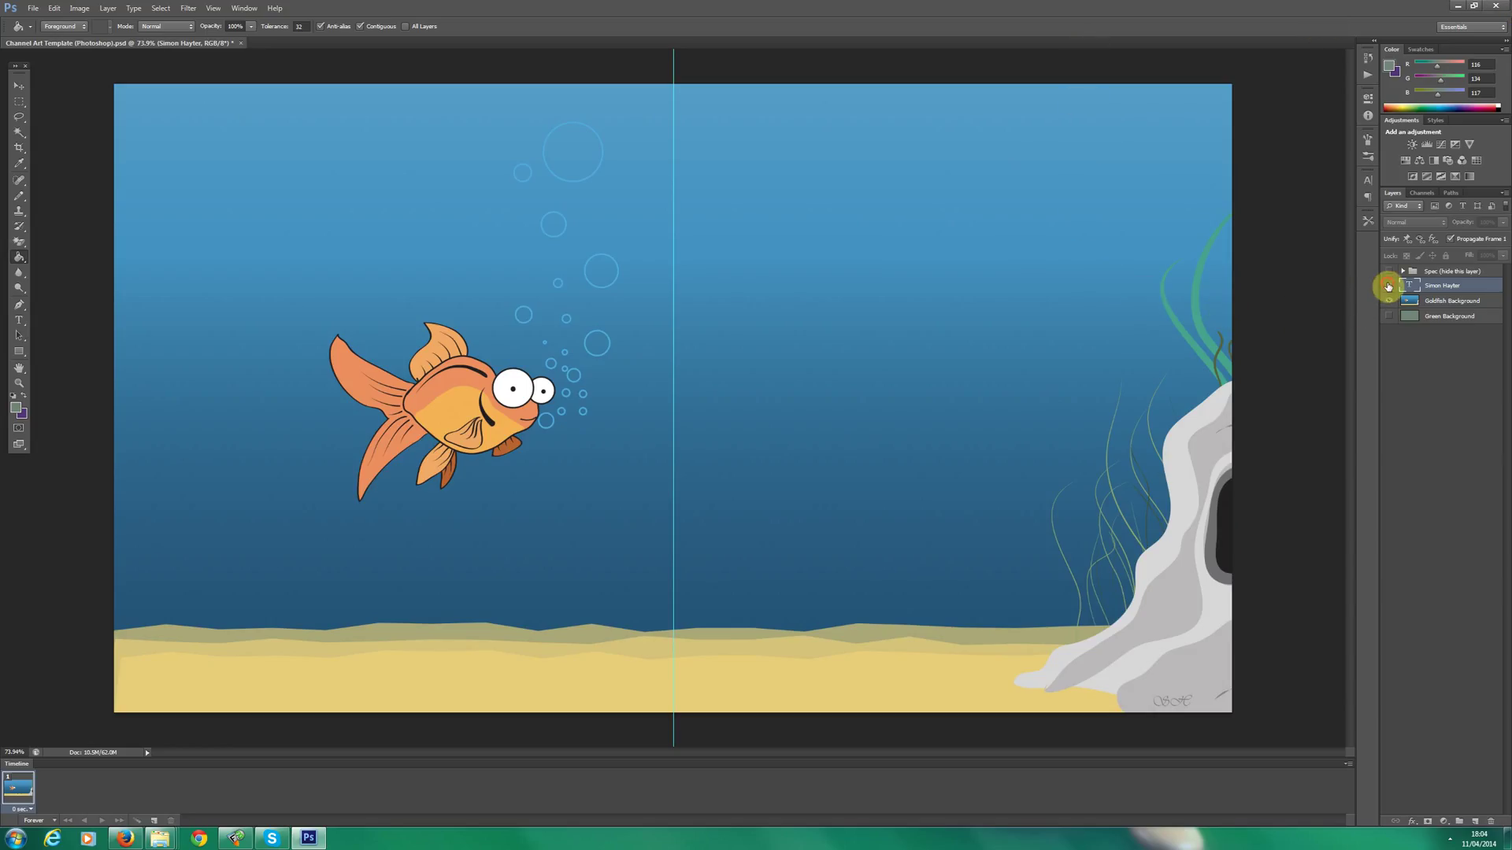
click(1390, 285)
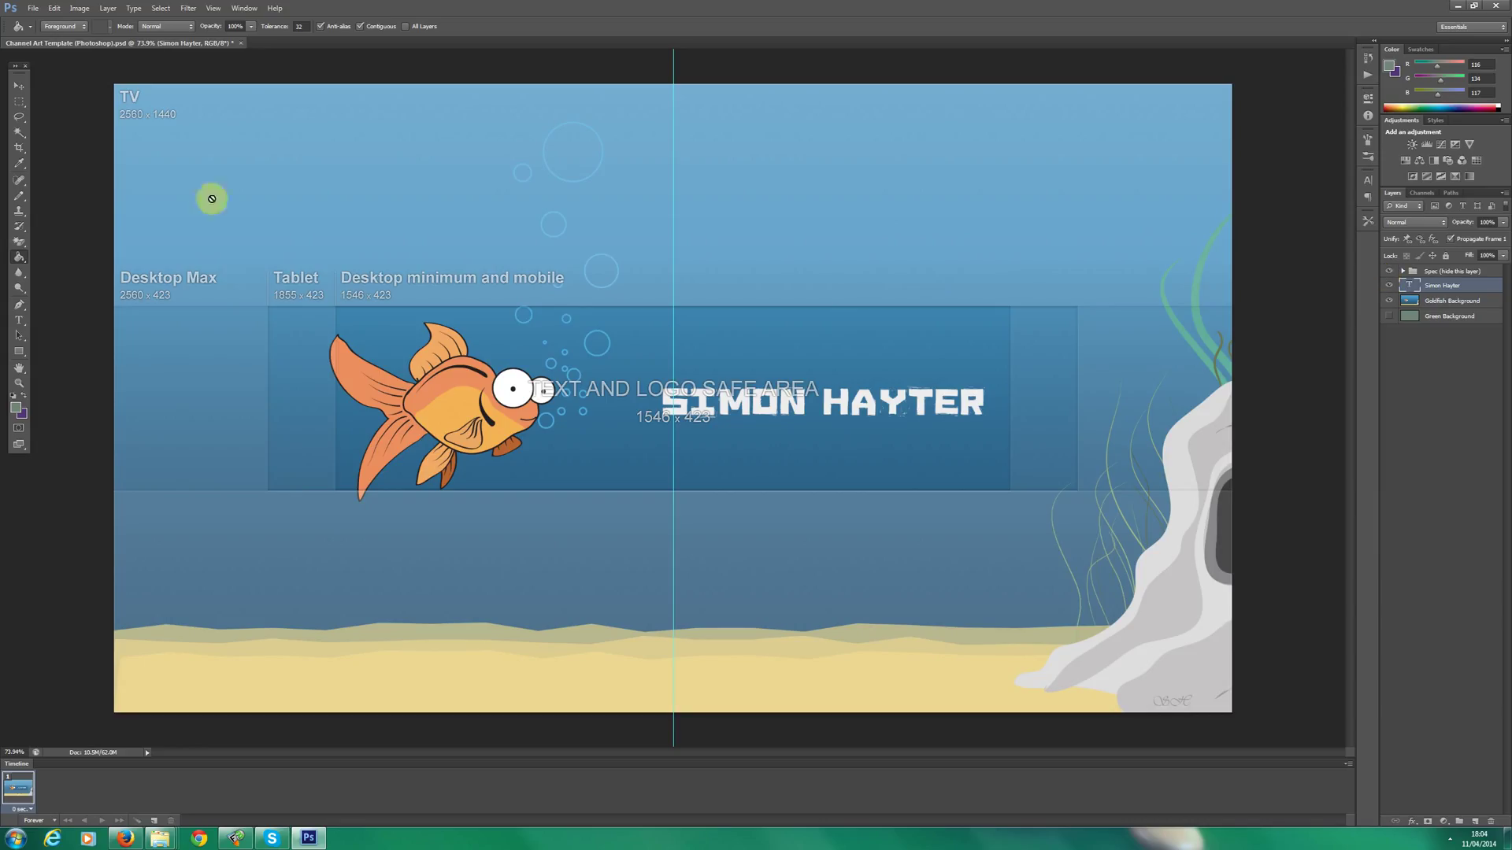
mouse_move(352, 441)
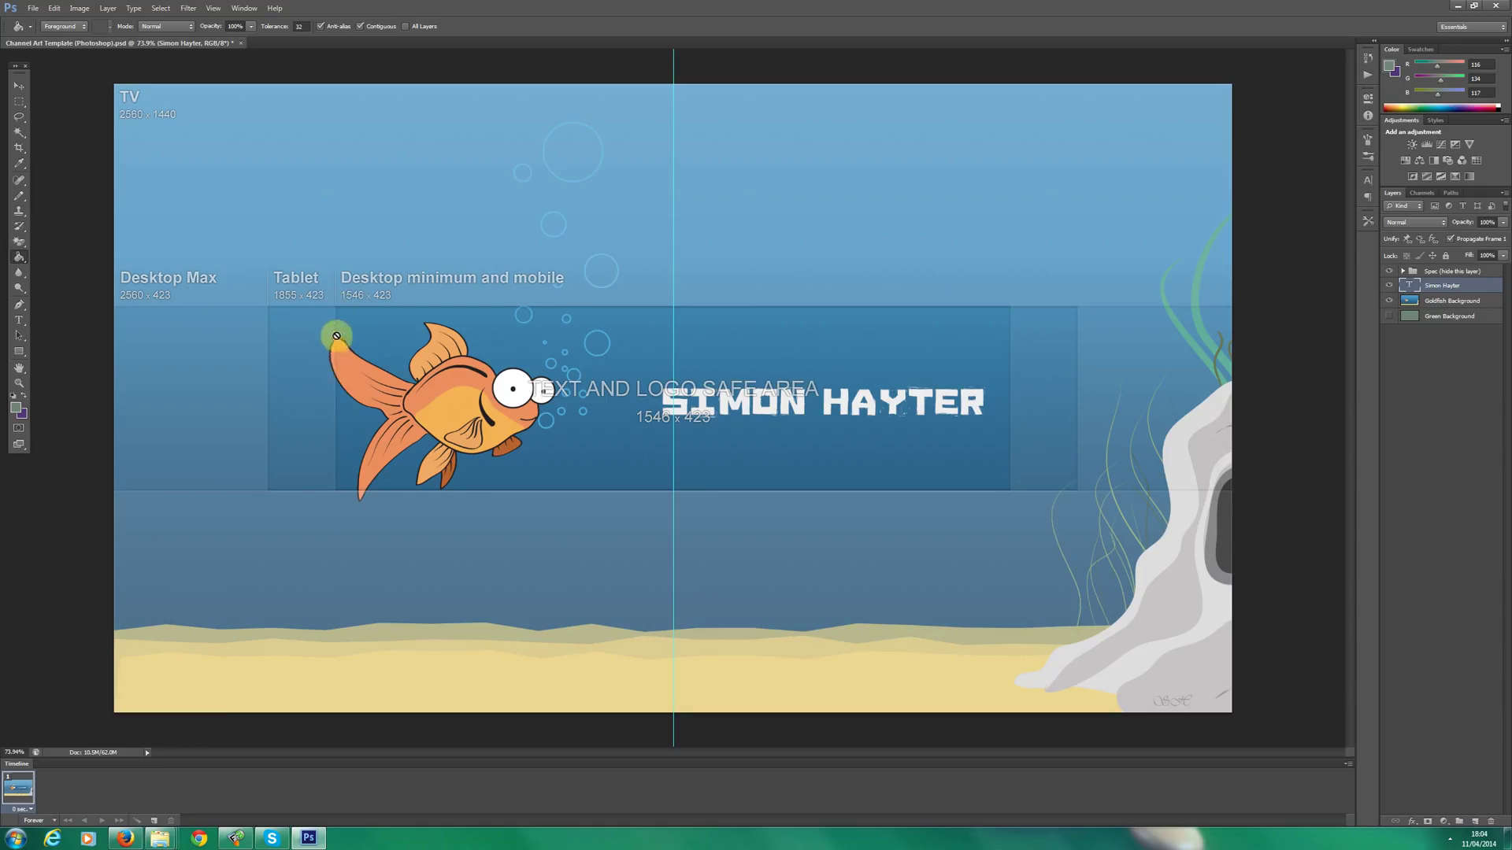
mouse_move(360, 494)
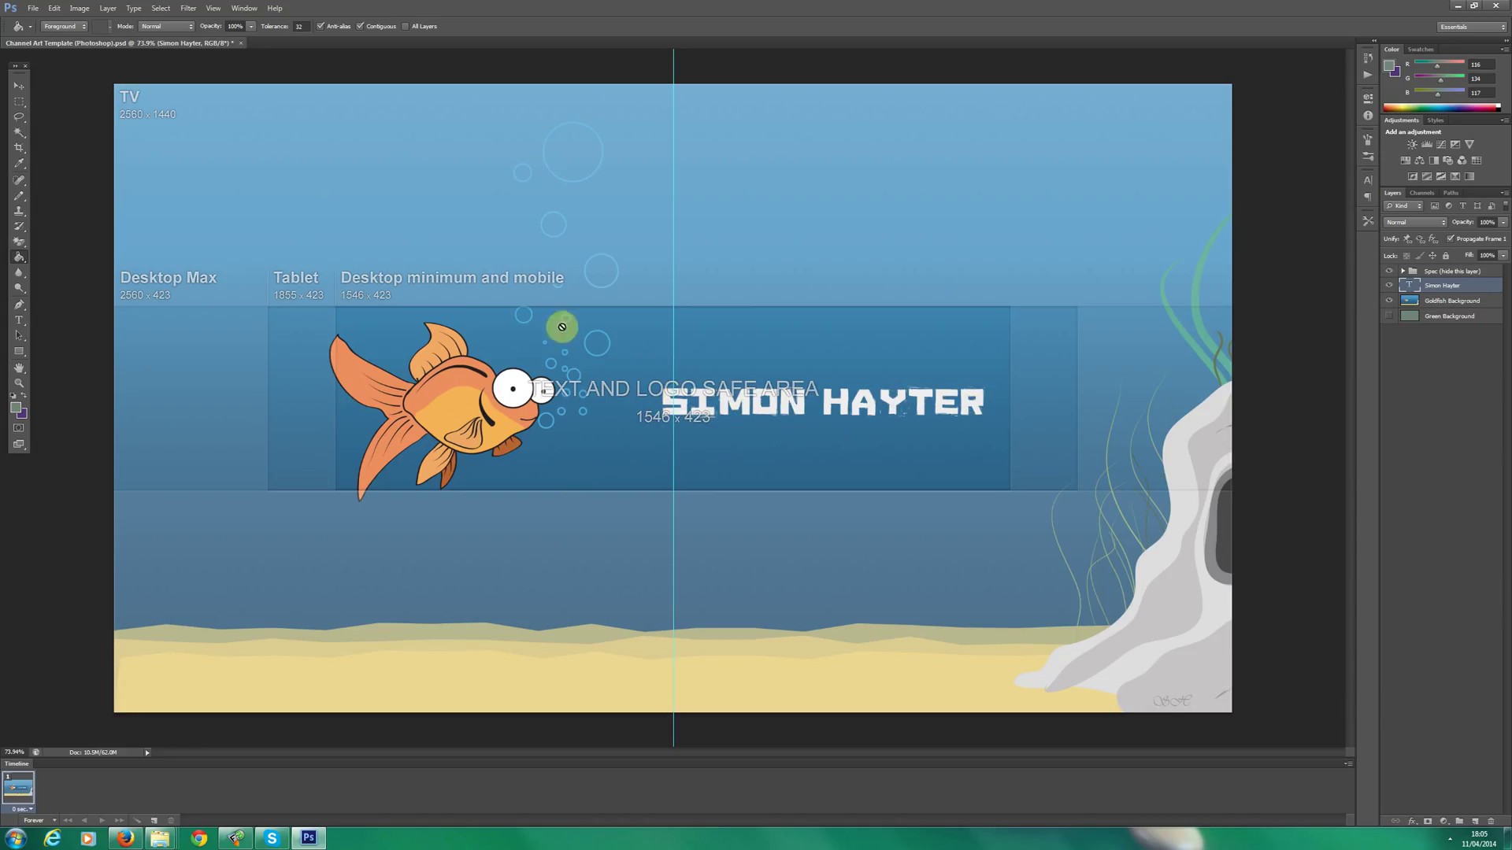
mouse_move(545, 535)
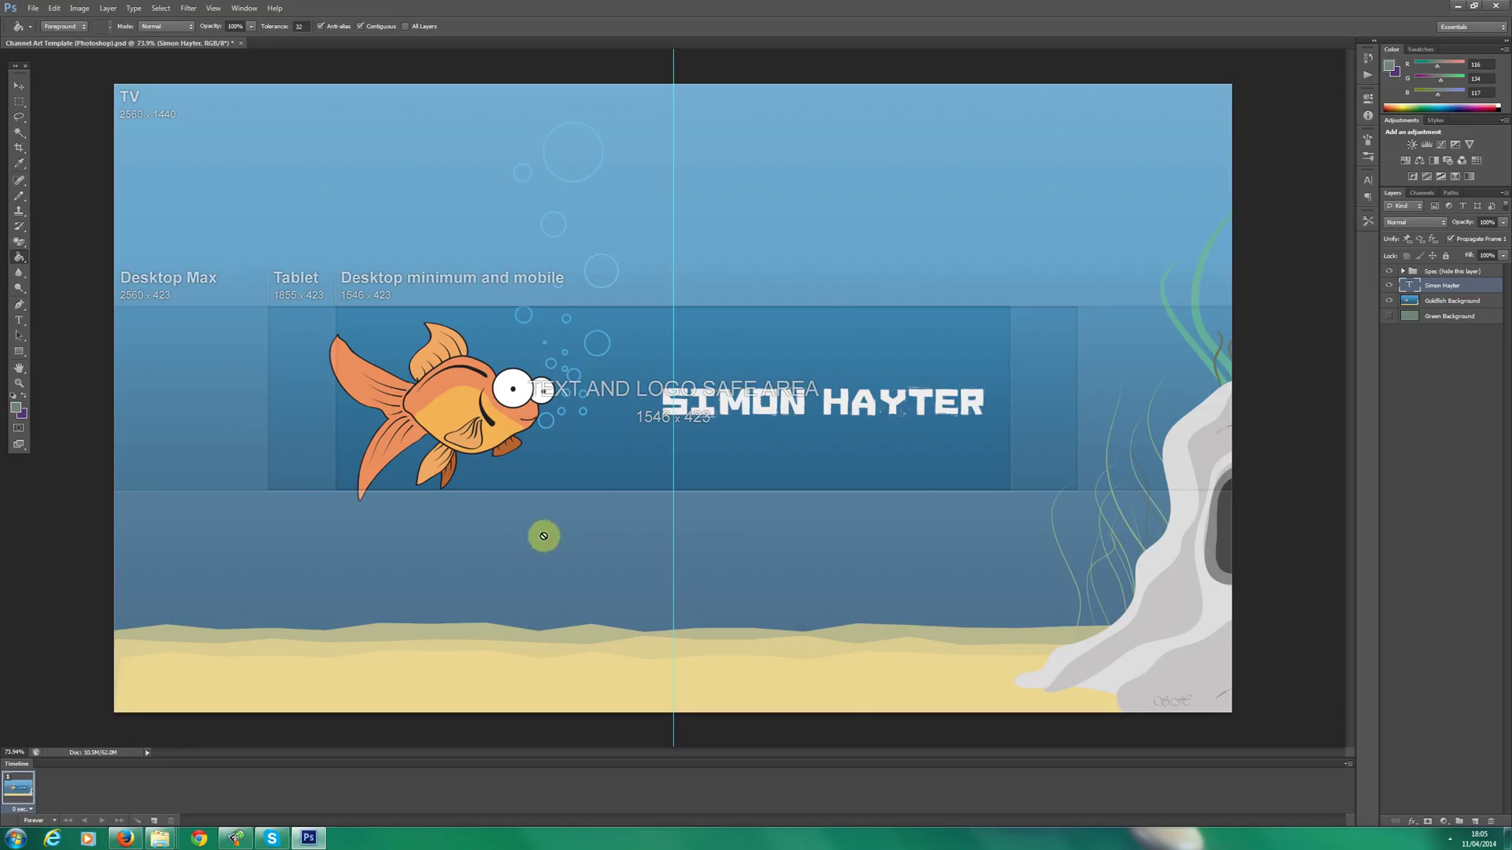
mouse_move(218, 601)
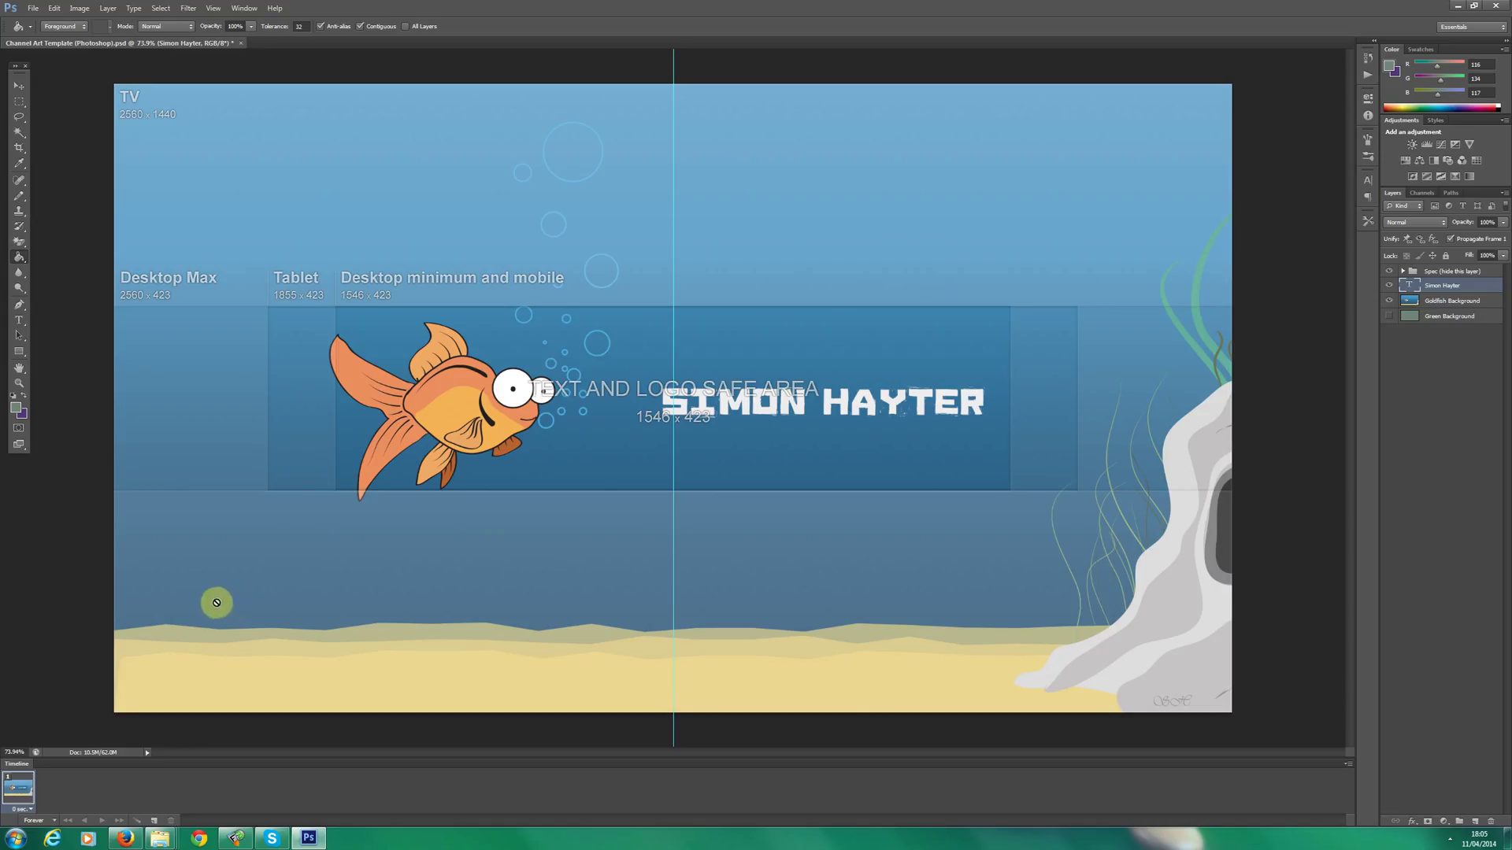
mouse_move(148, 633)
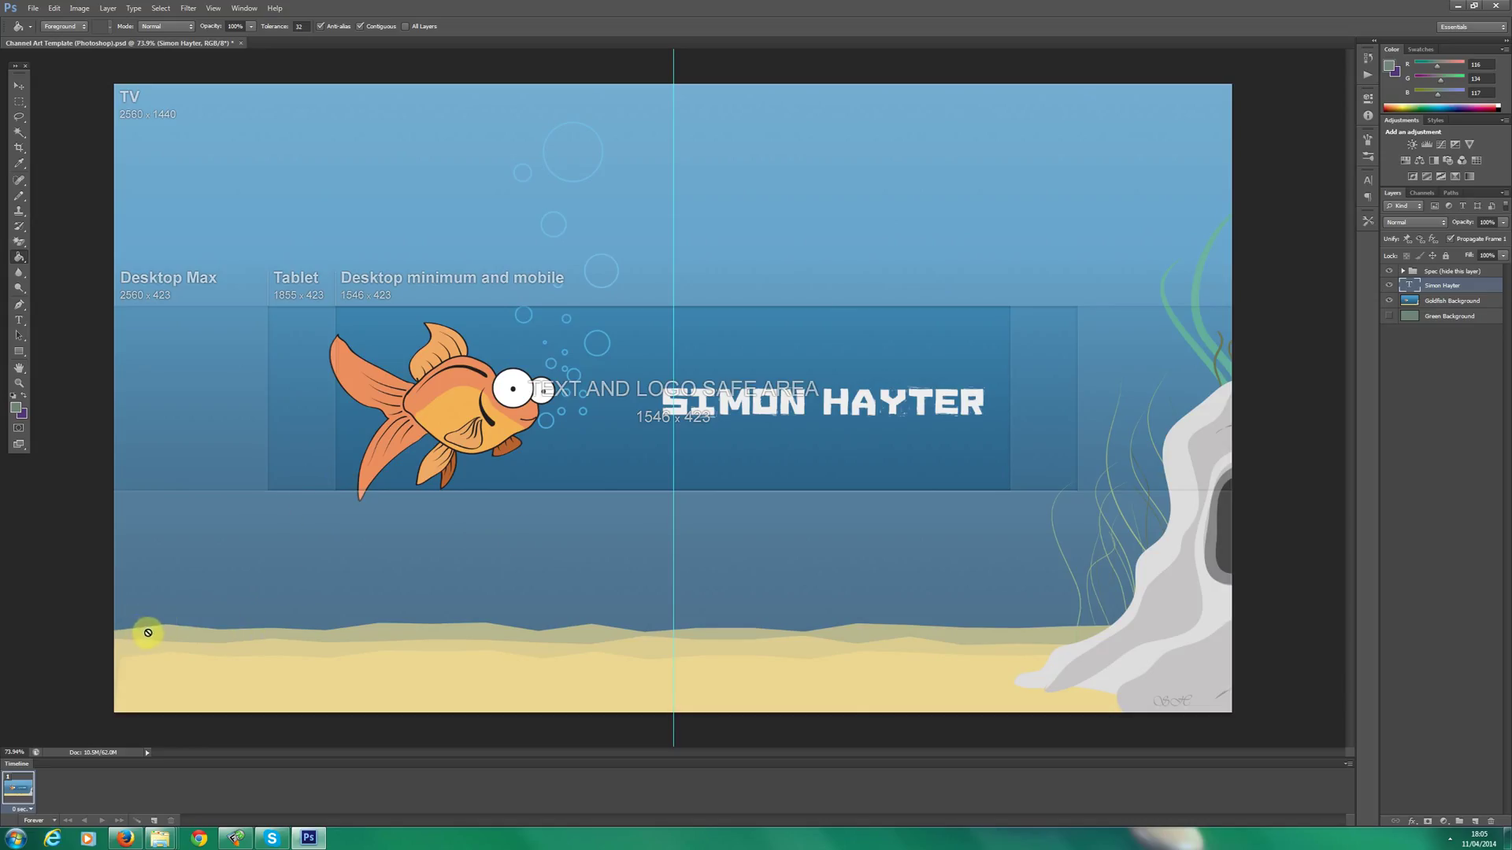
mouse_move(1188, 577)
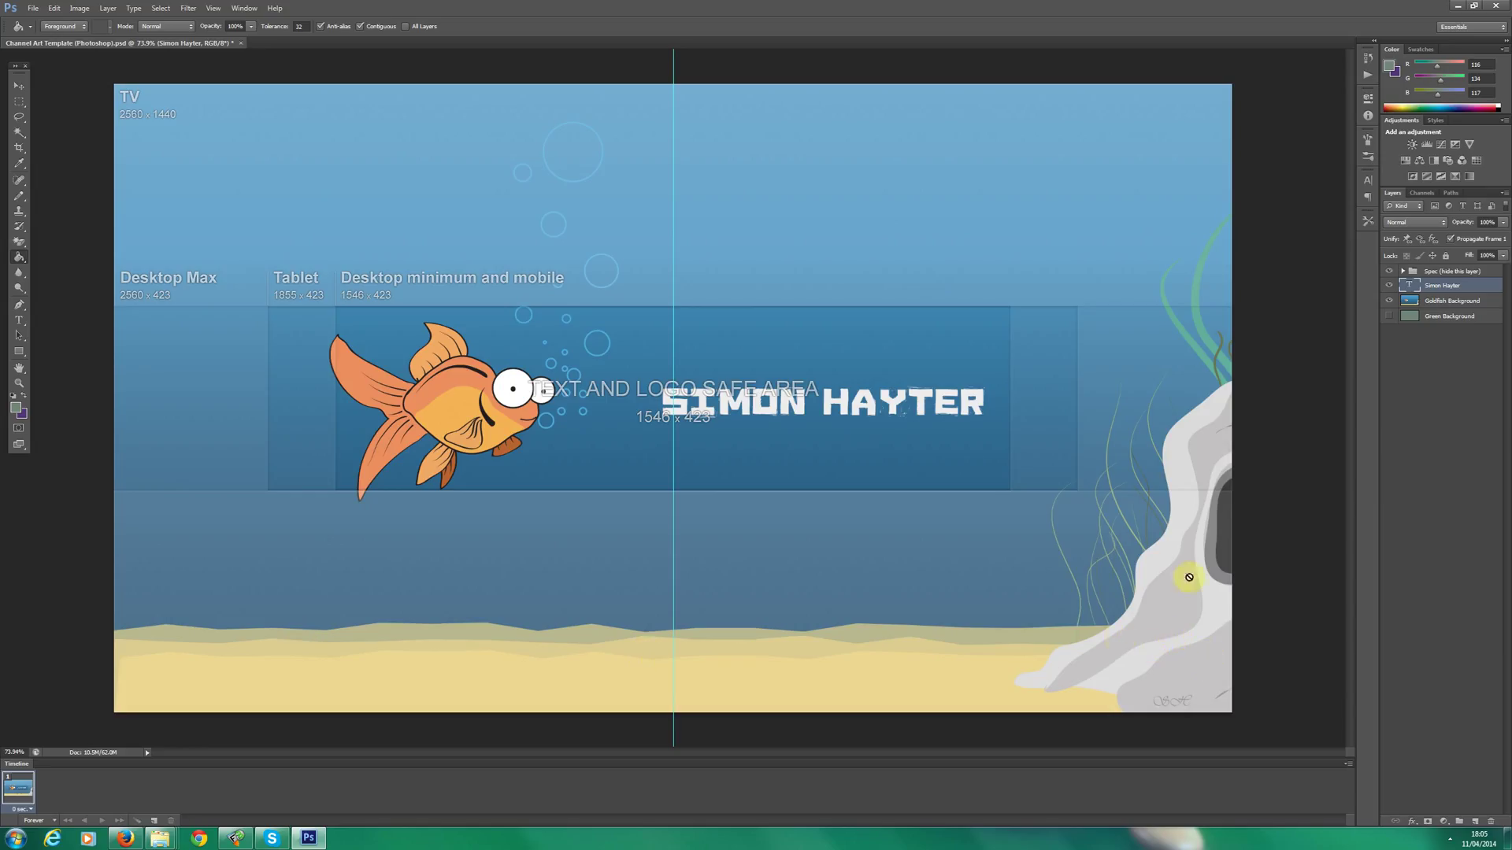
mouse_move(1172, 393)
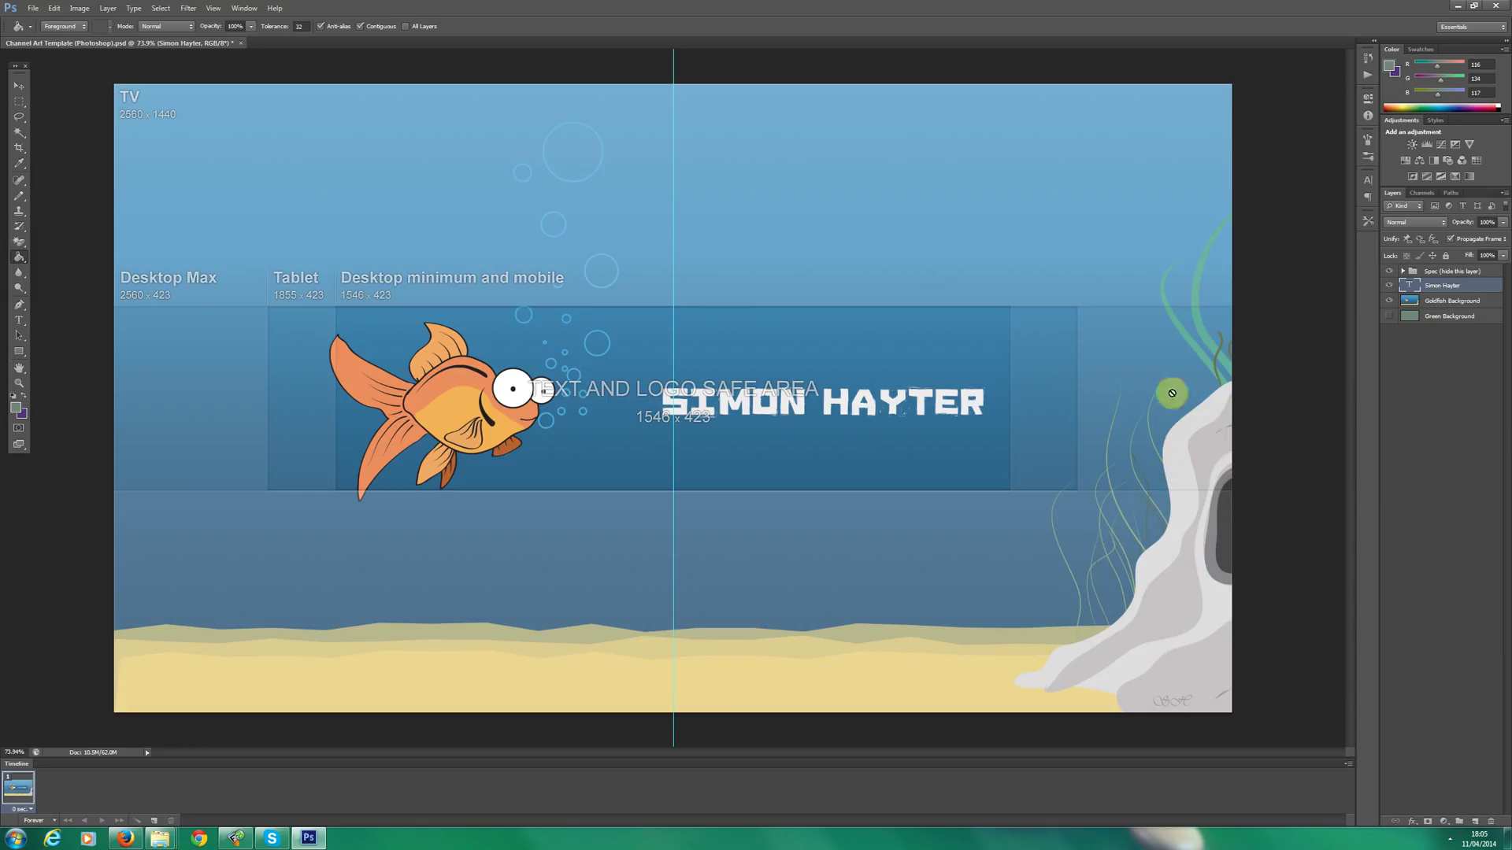
mouse_move(1178, 239)
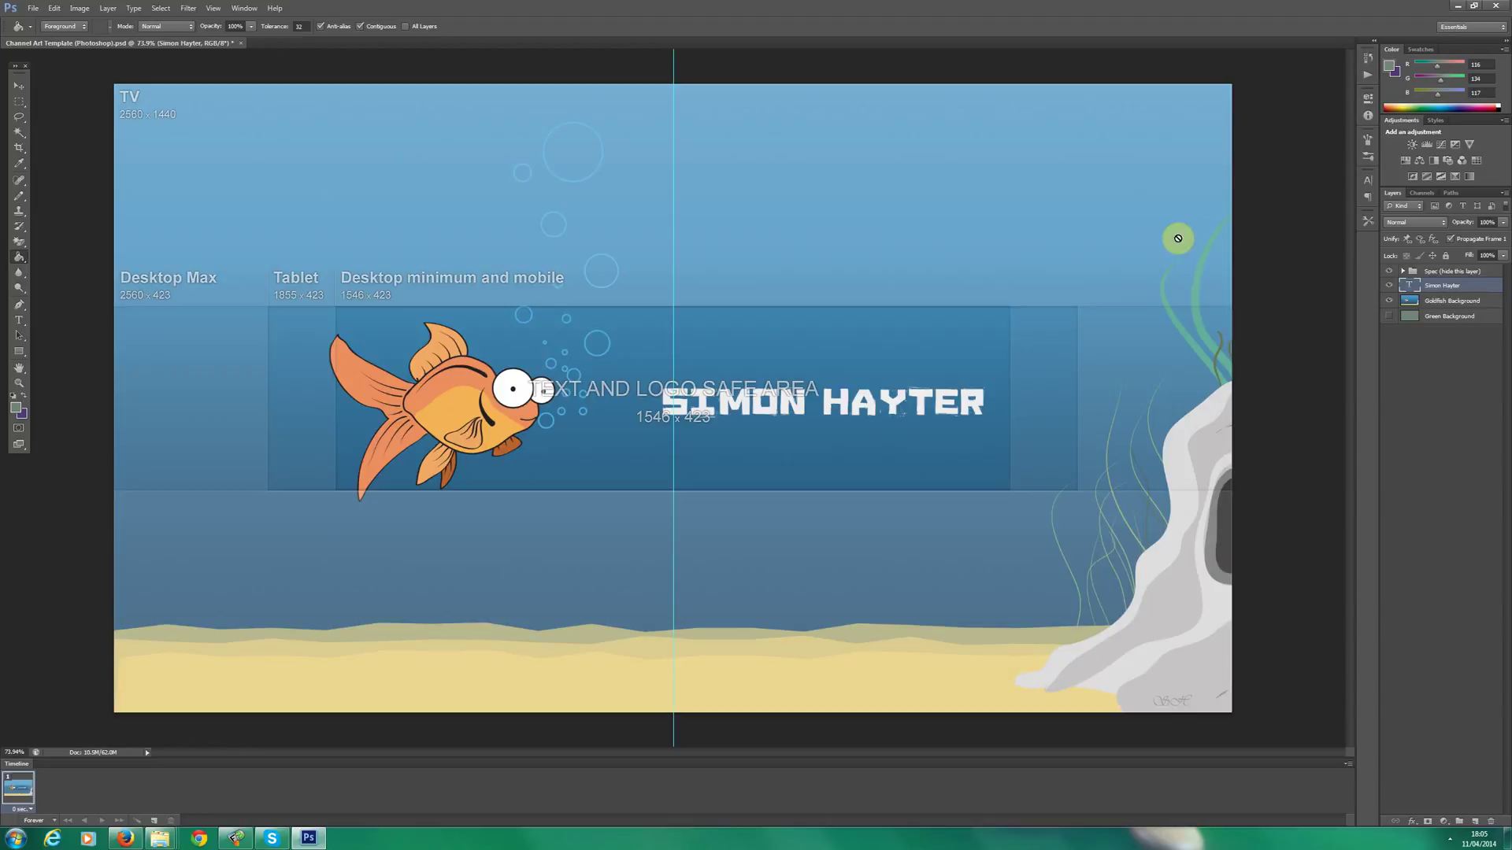
mouse_move(139, 315)
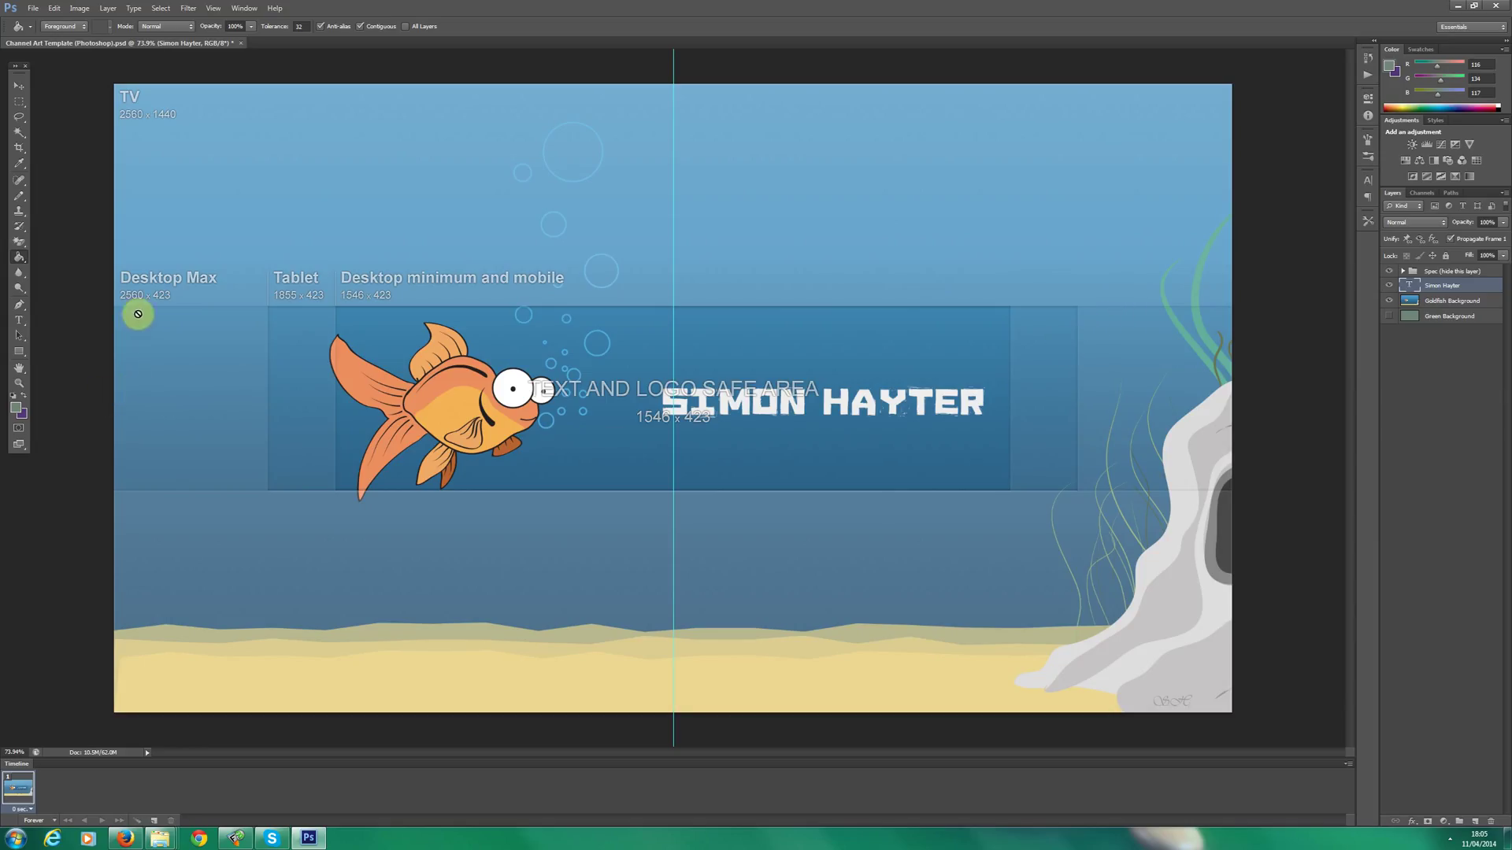
mouse_move(1125, 479)
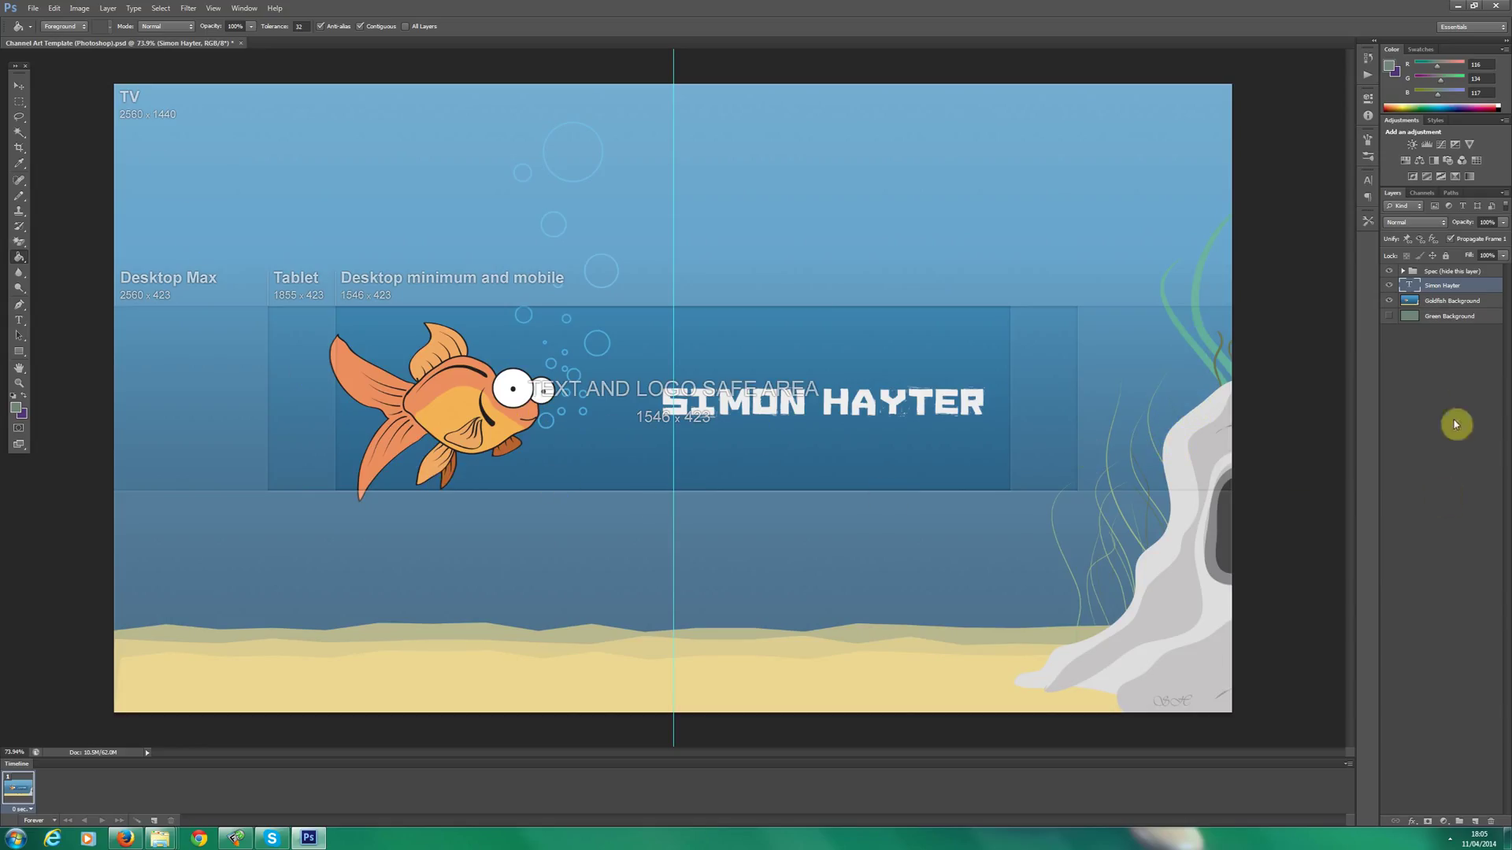
mouse_move(209, 197)
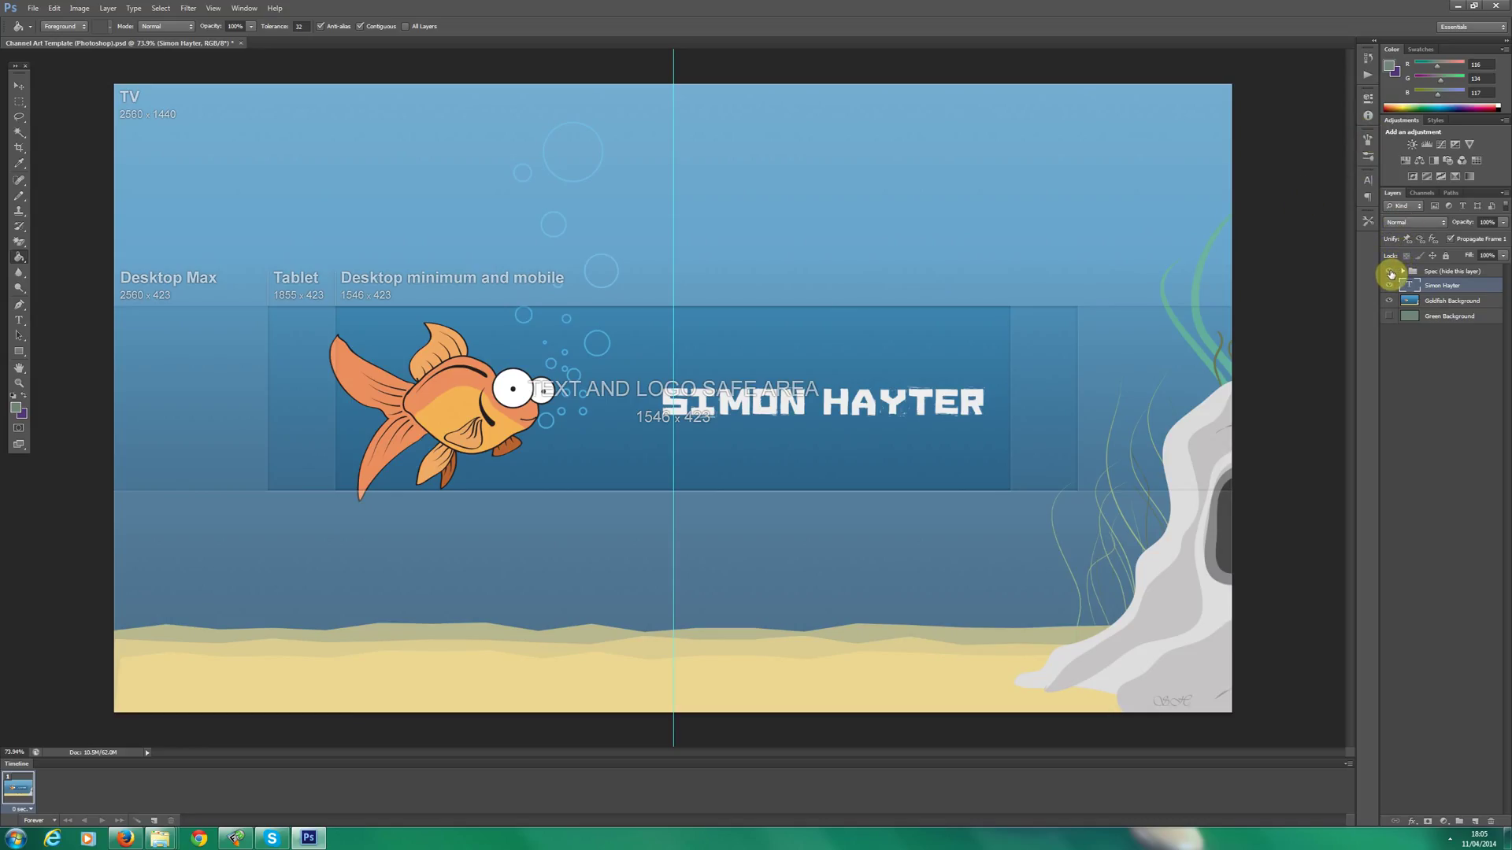
Hide the guide overlay and save the banner via Save As as PNG named my-channel-art.
click(1390, 271)
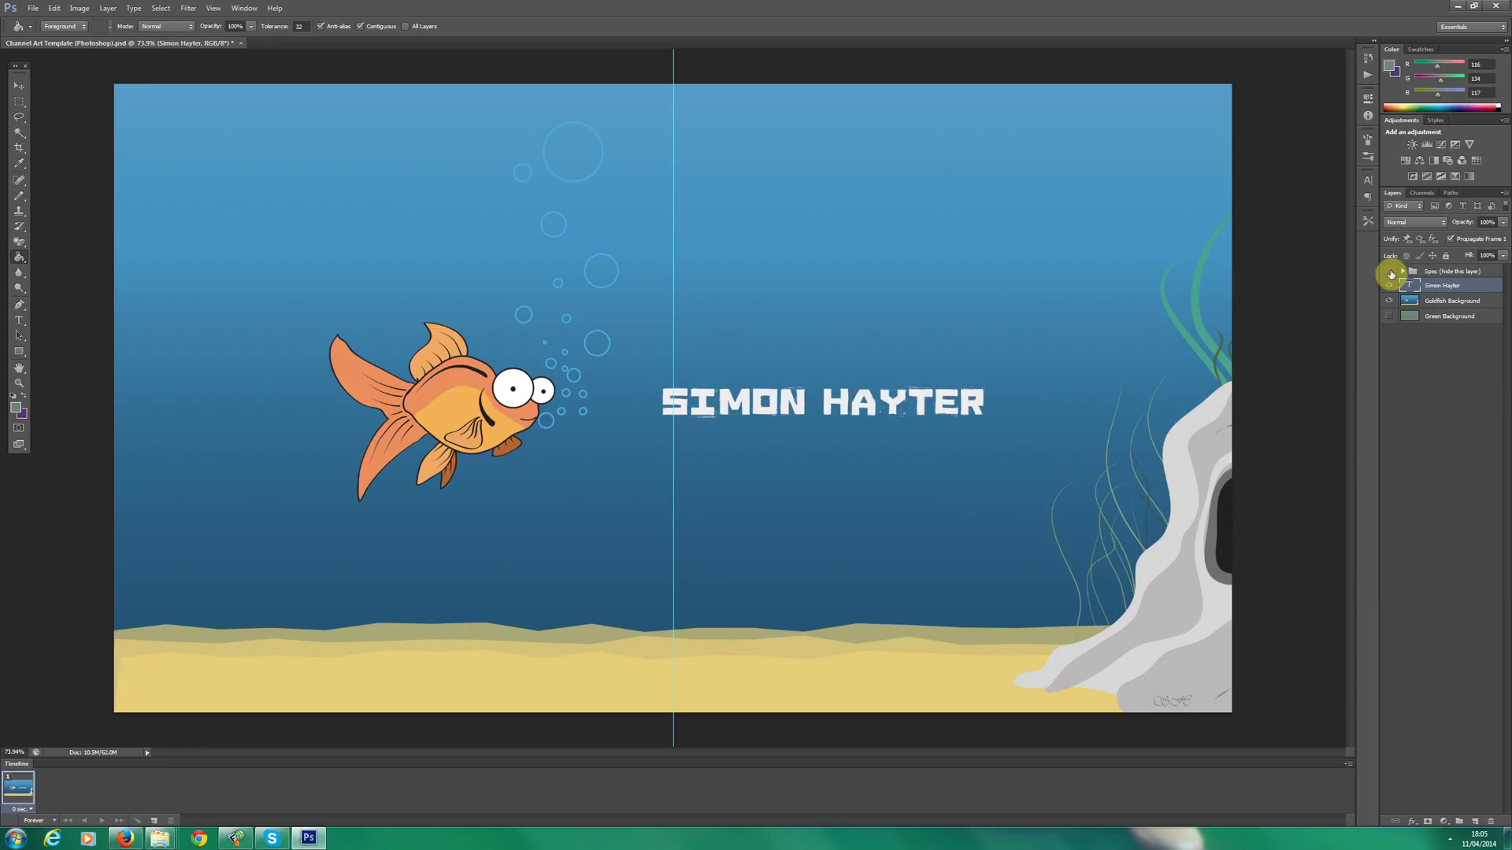
click(41, 8)
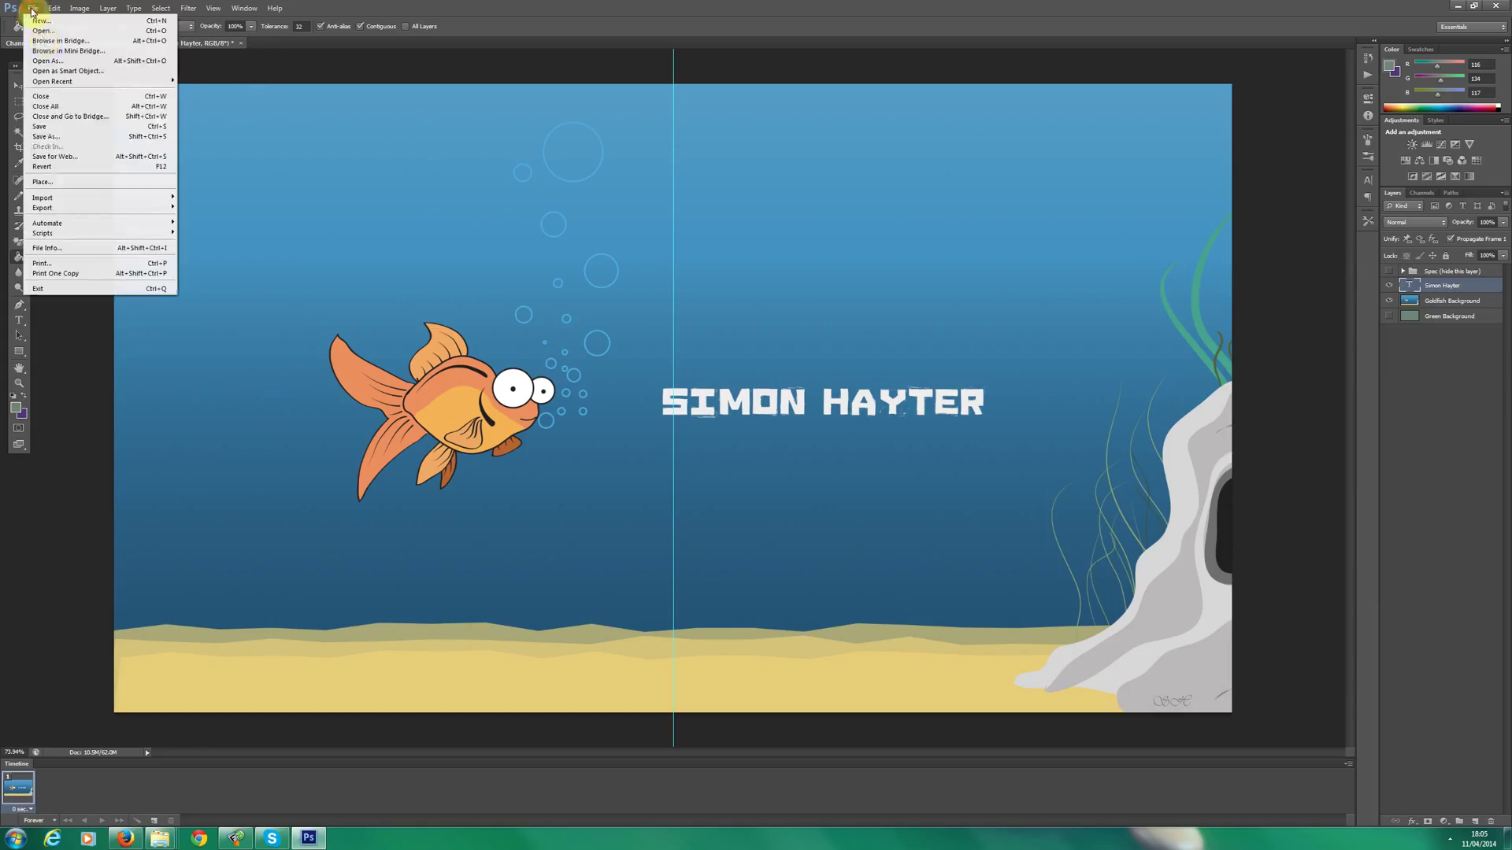
click(202, 397)
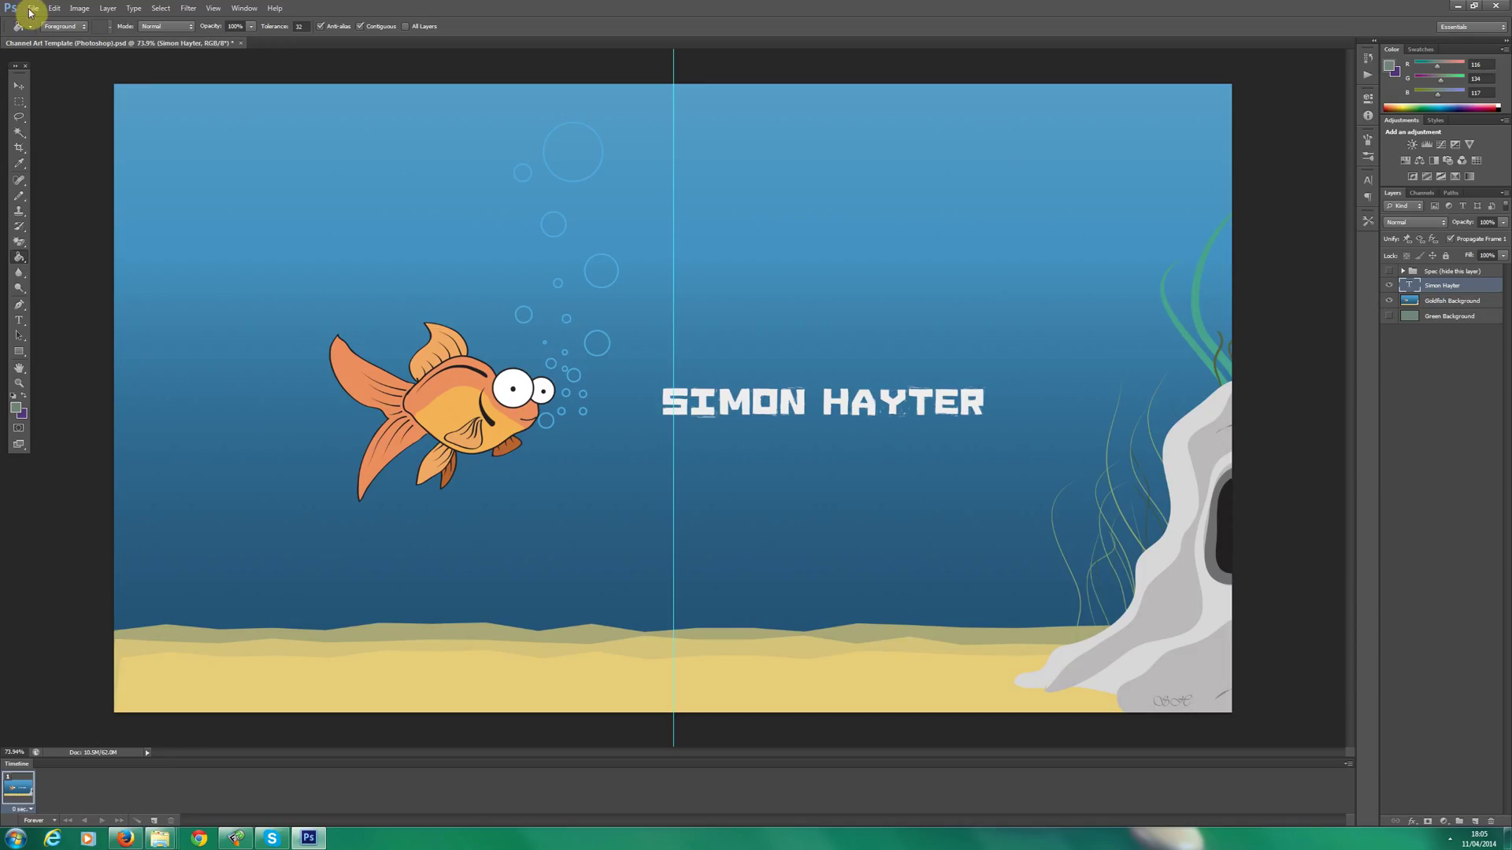
mouse_move(125, 786)
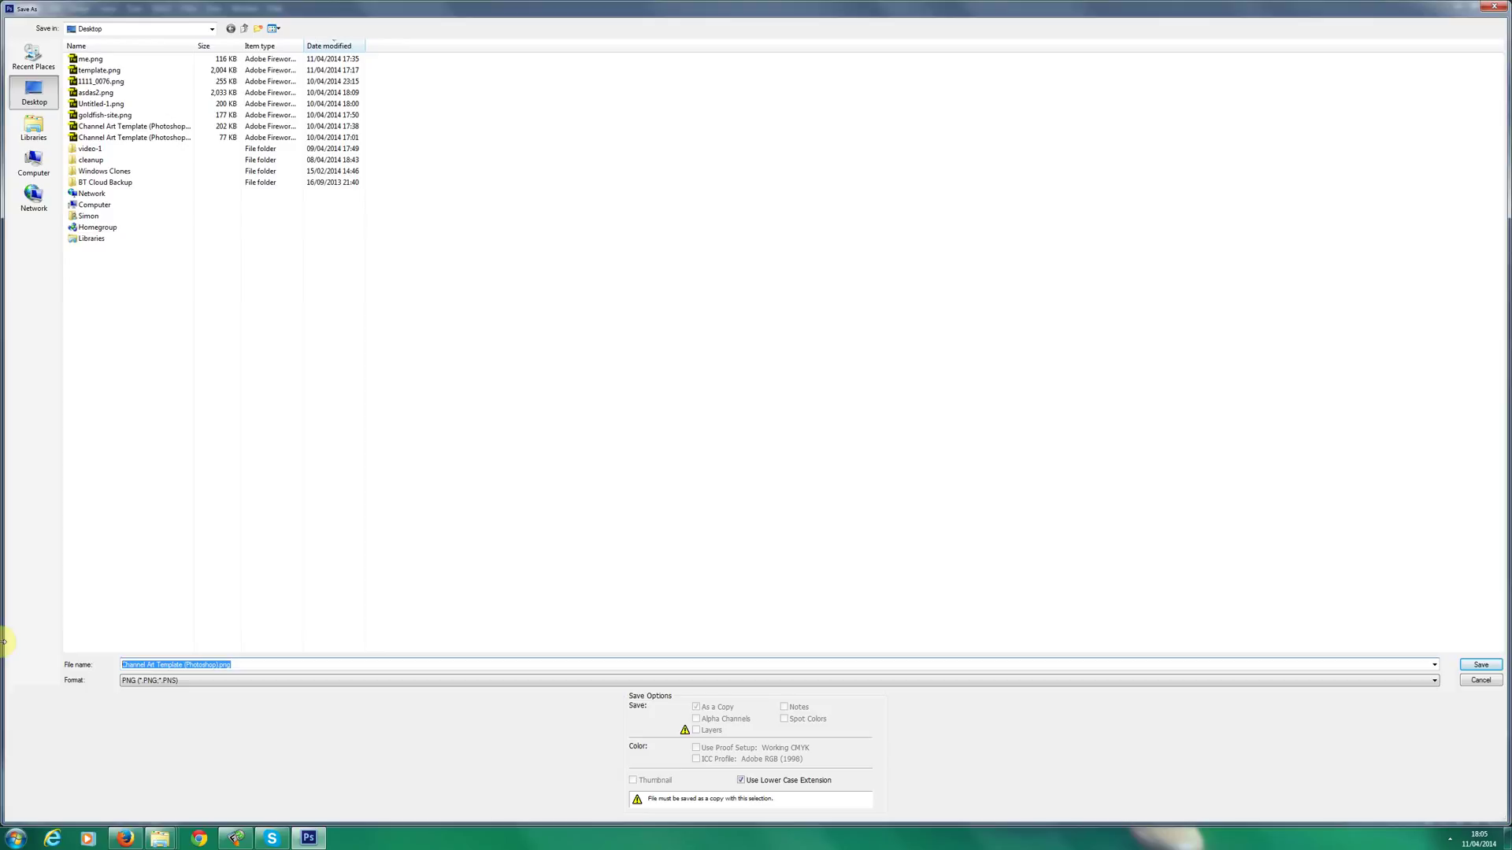
text(my-channel-art)
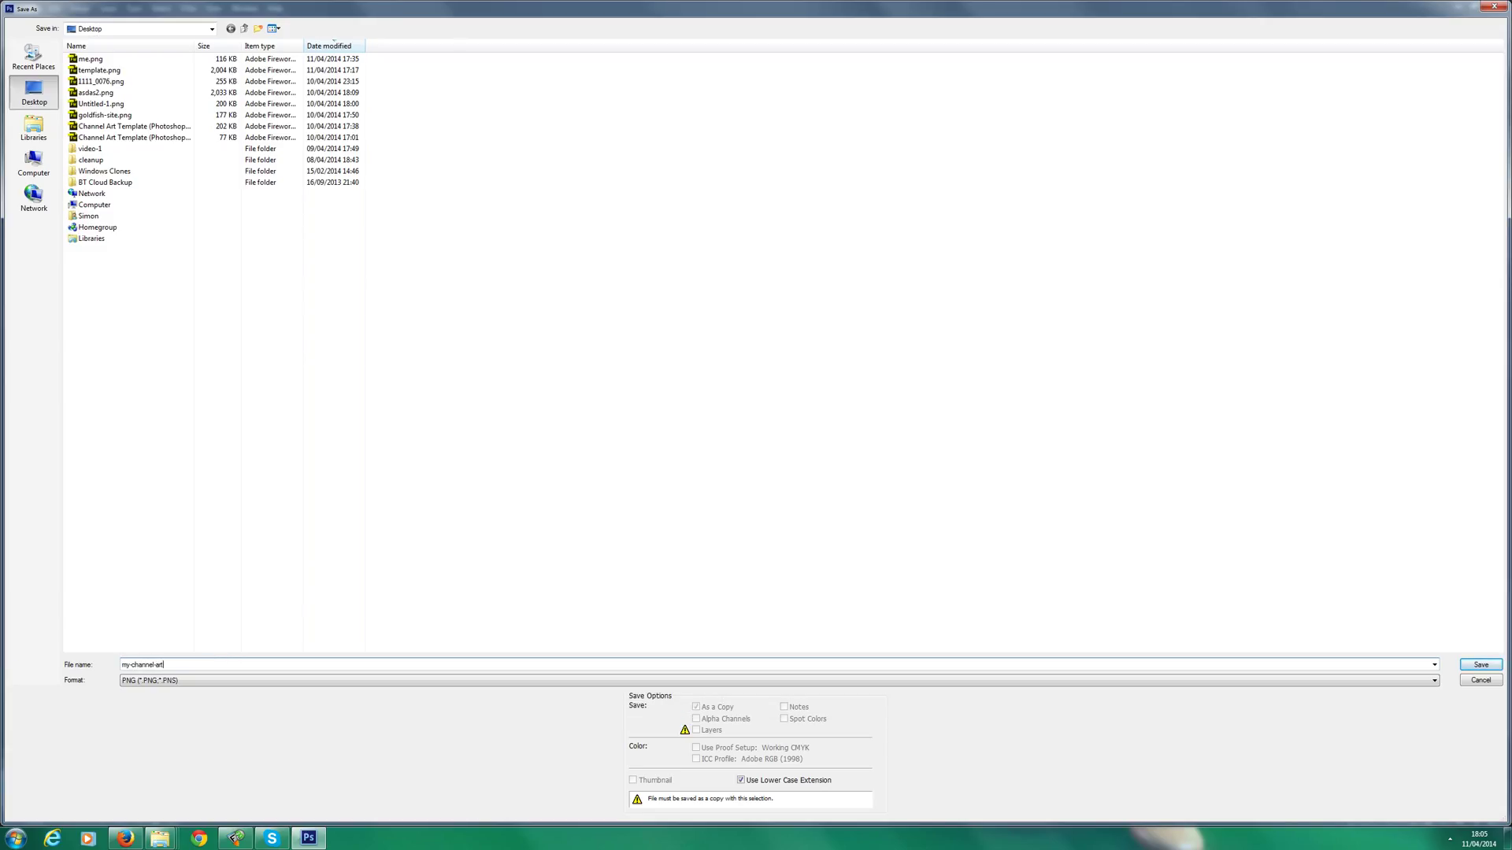
click(1483, 665)
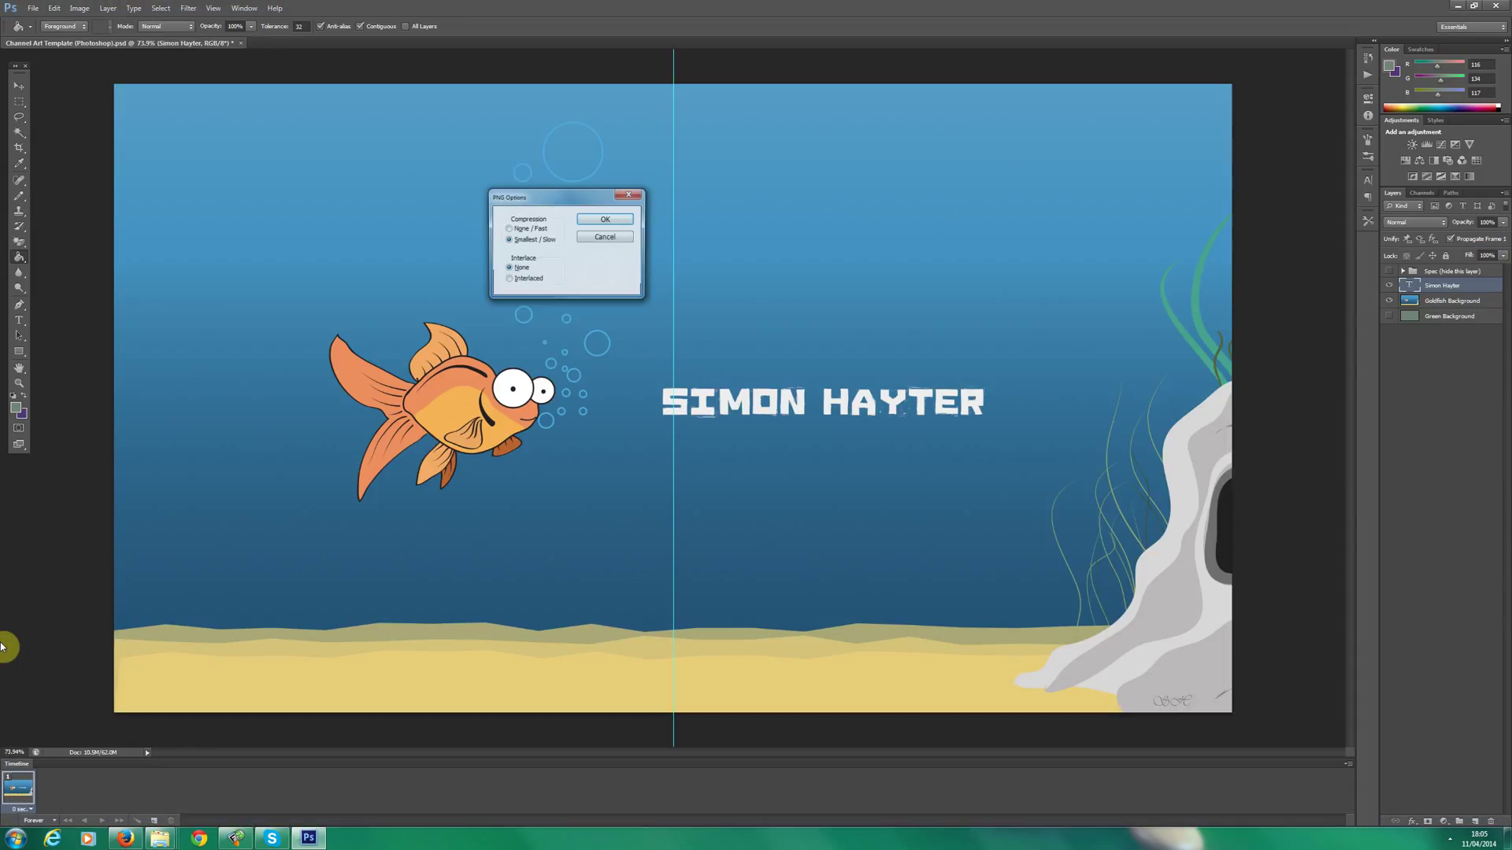
Confirm PNG compression, then in YouTube choose Edit channel art from the banner's pencil menu.
click(605, 219)
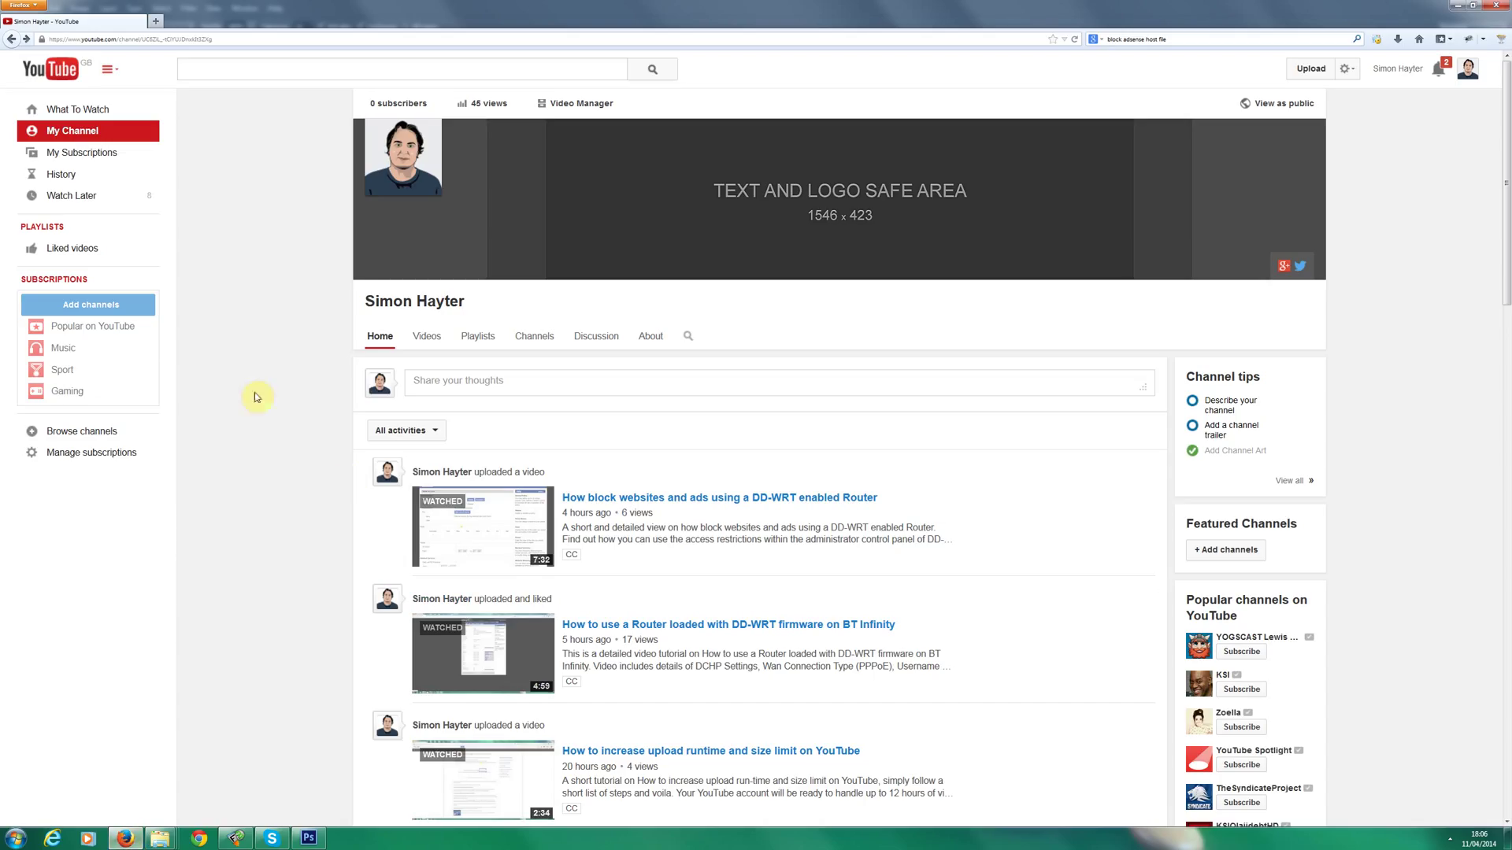
mouse_move(267, 387)
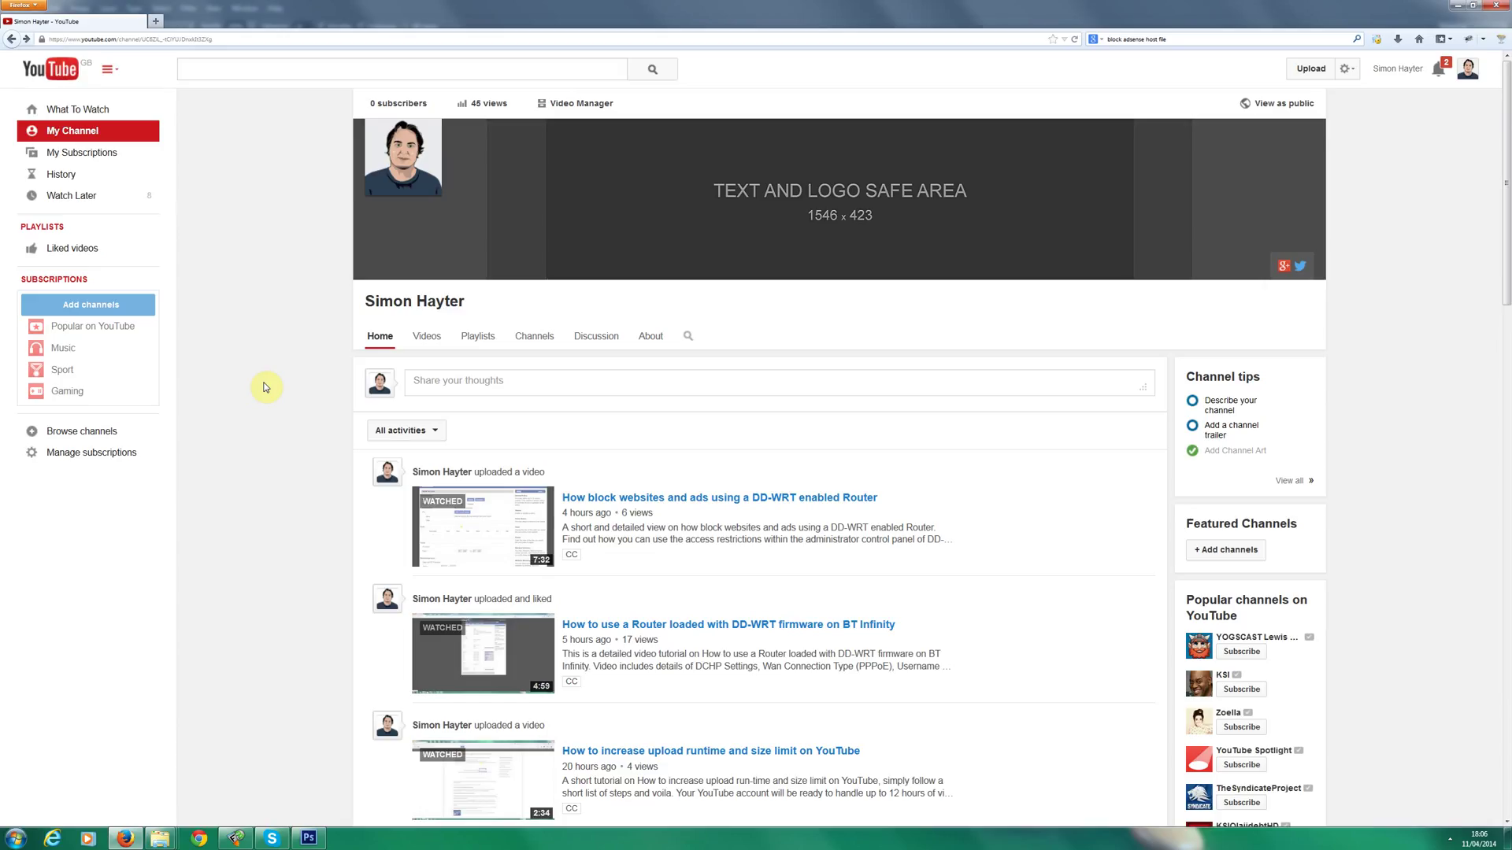
mouse_move(99, 148)
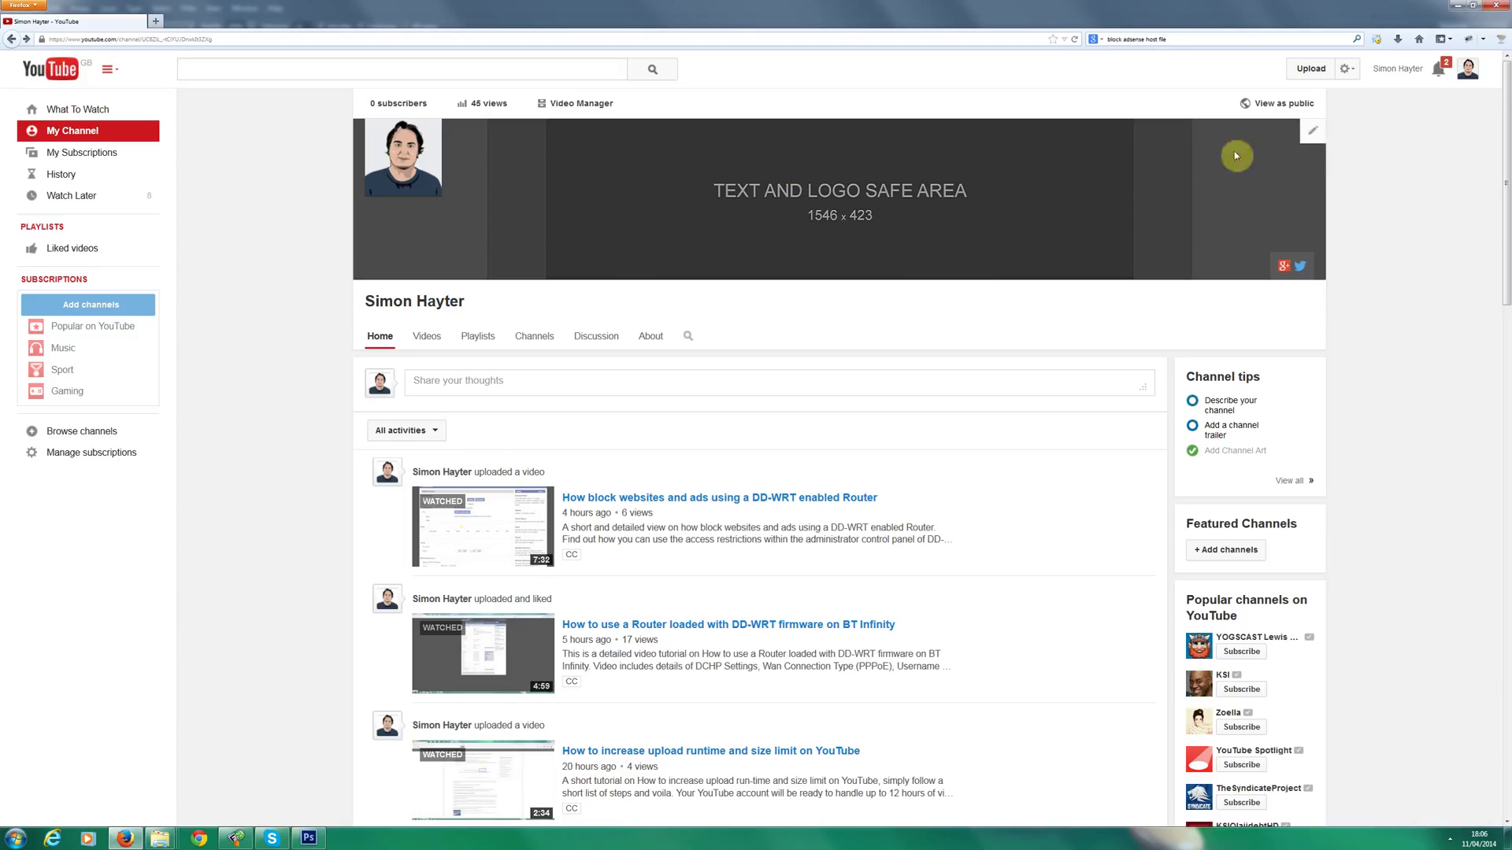
click(1312, 129)
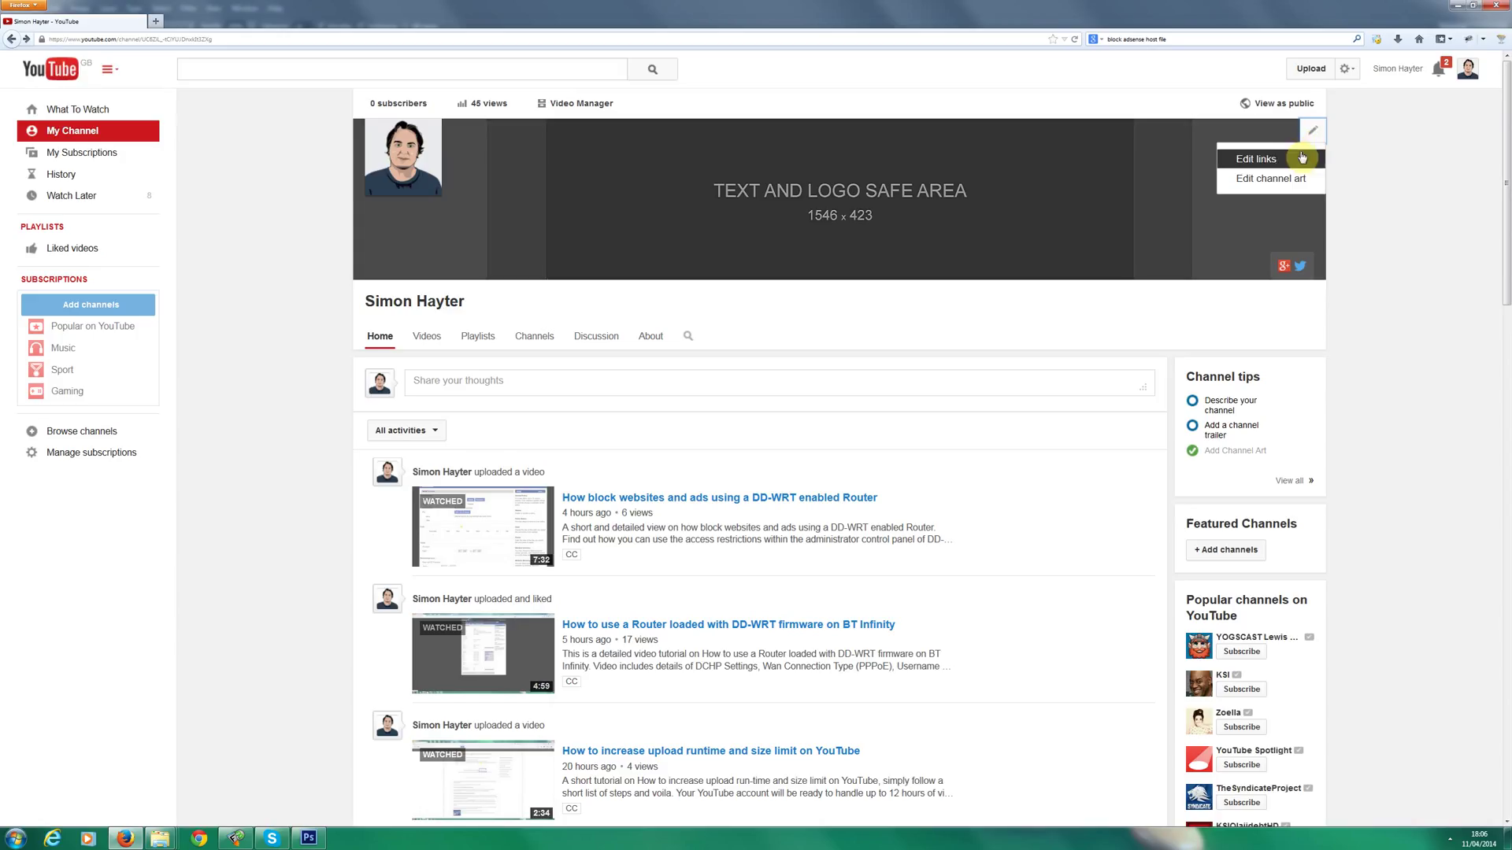
mouse_move(1266, 178)
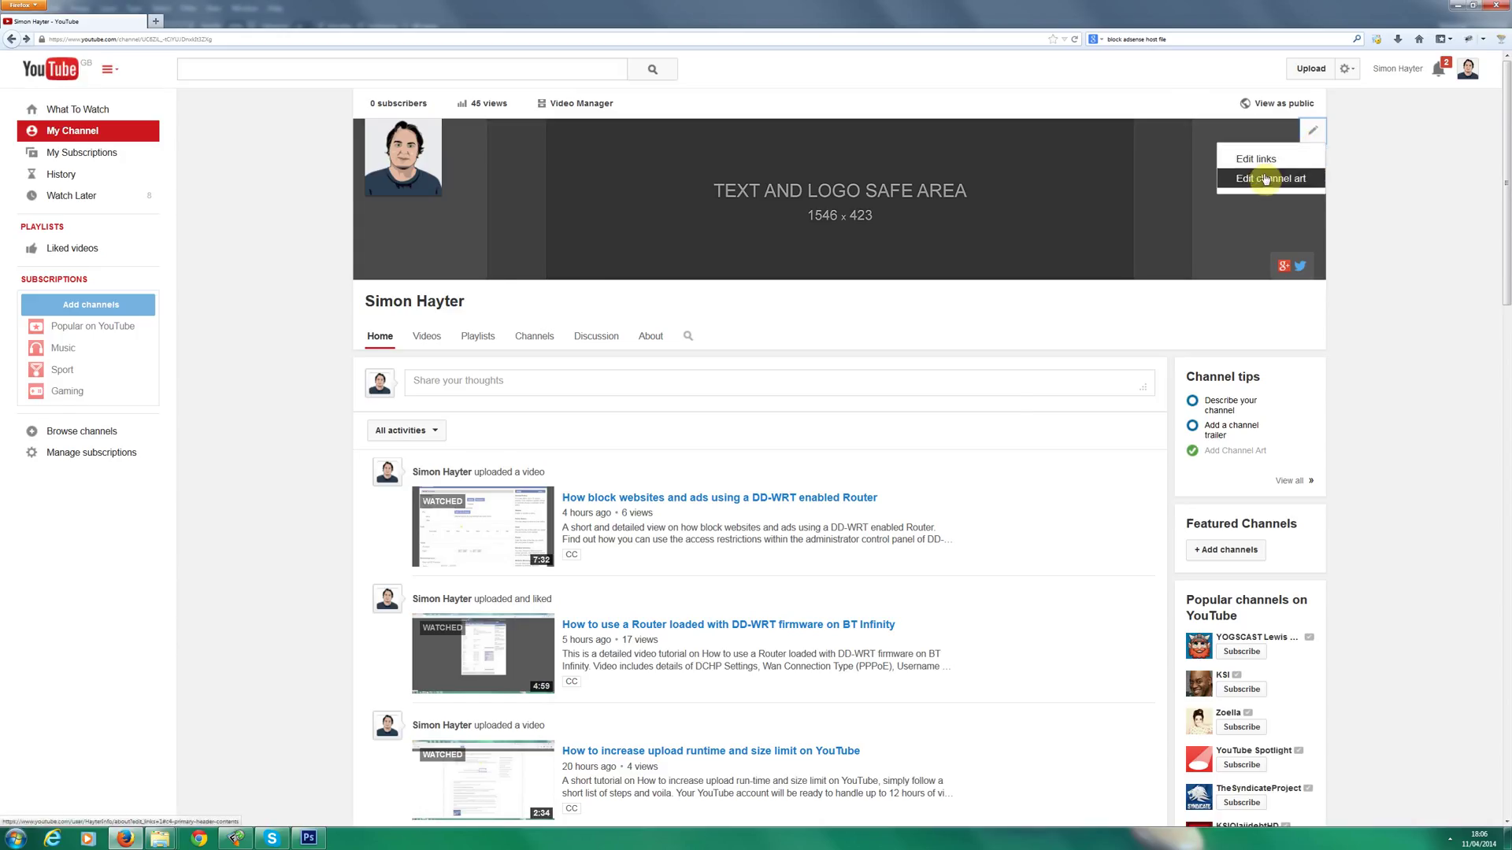
click(1270, 178)
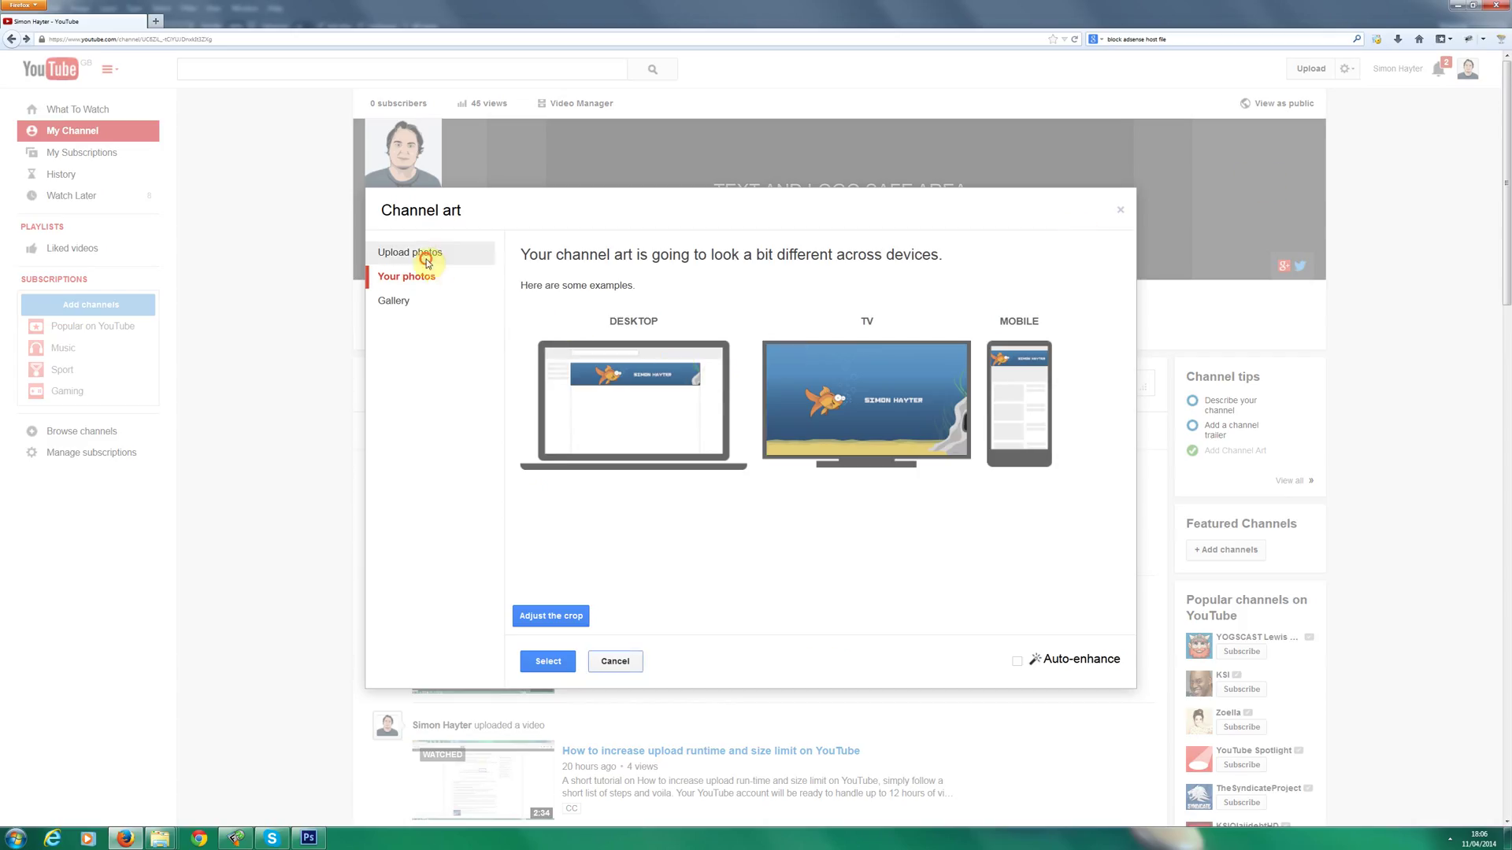
Upload a photo from the computer, sorting files by date modified to find my-channel-art.png.
click(410, 252)
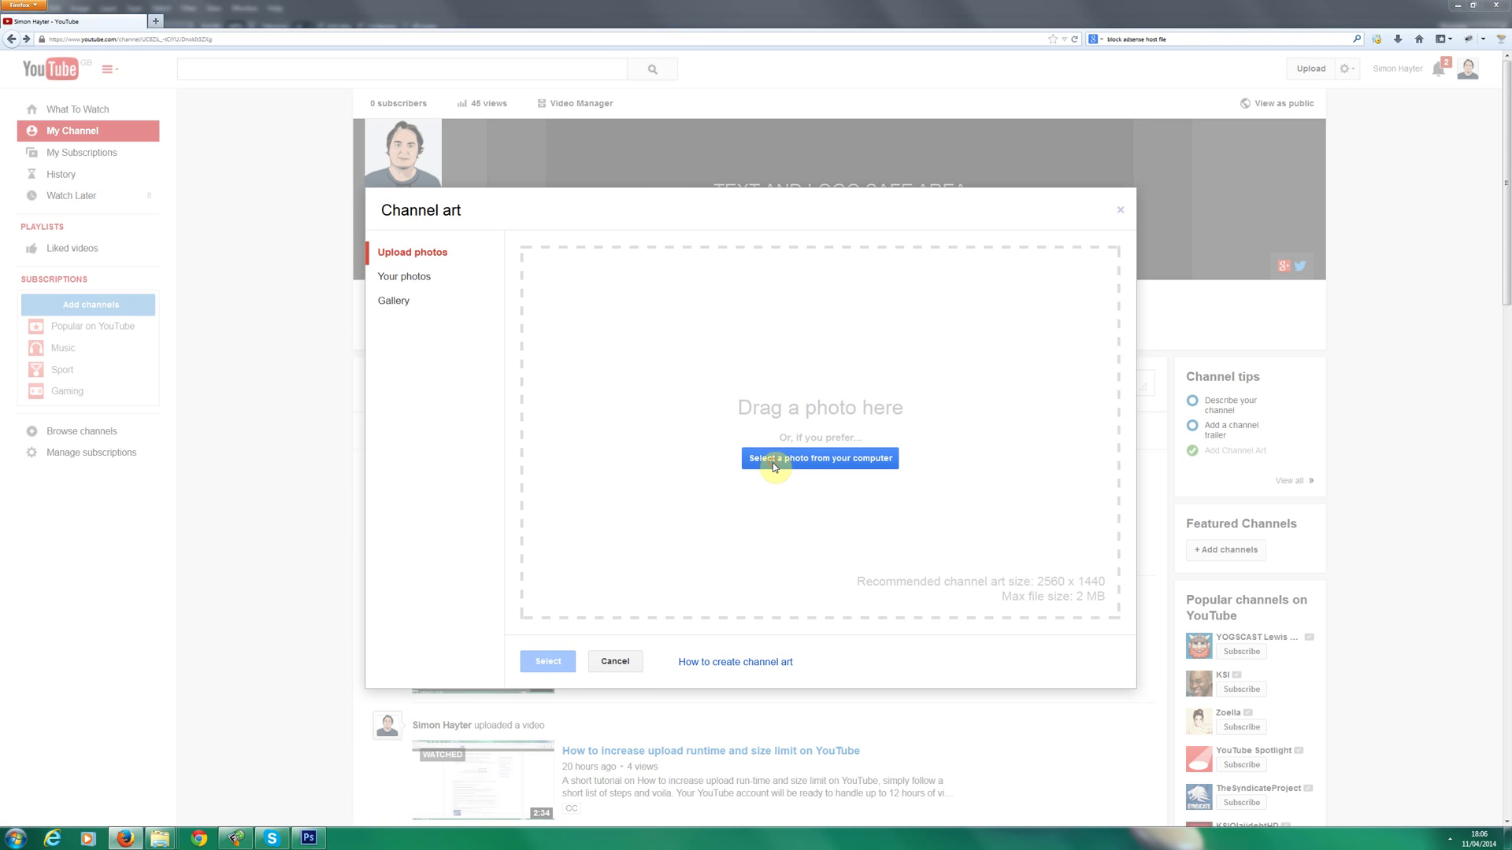
click(819, 459)
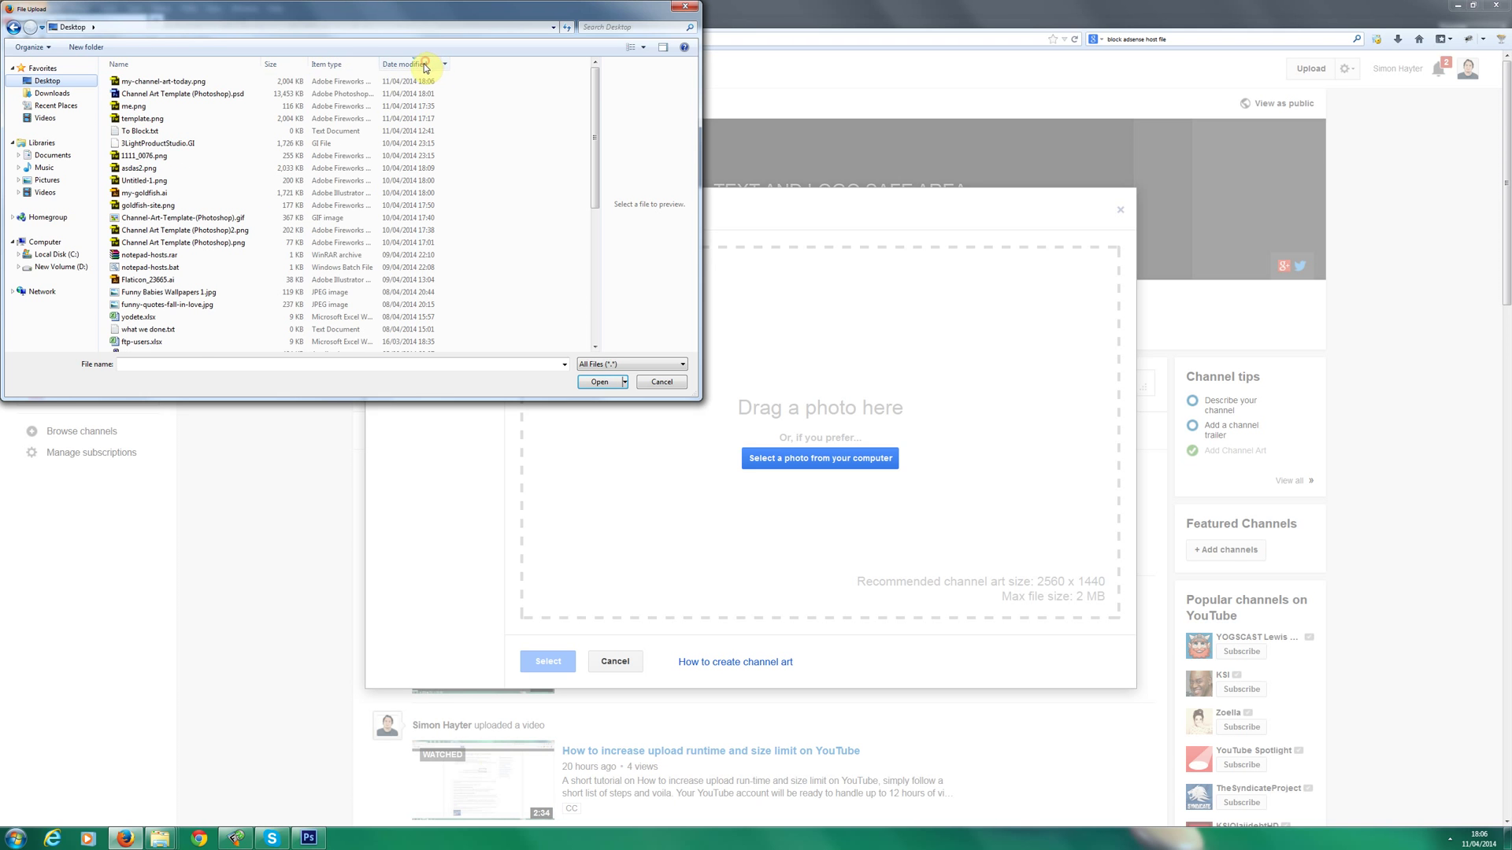
click(597, 381)
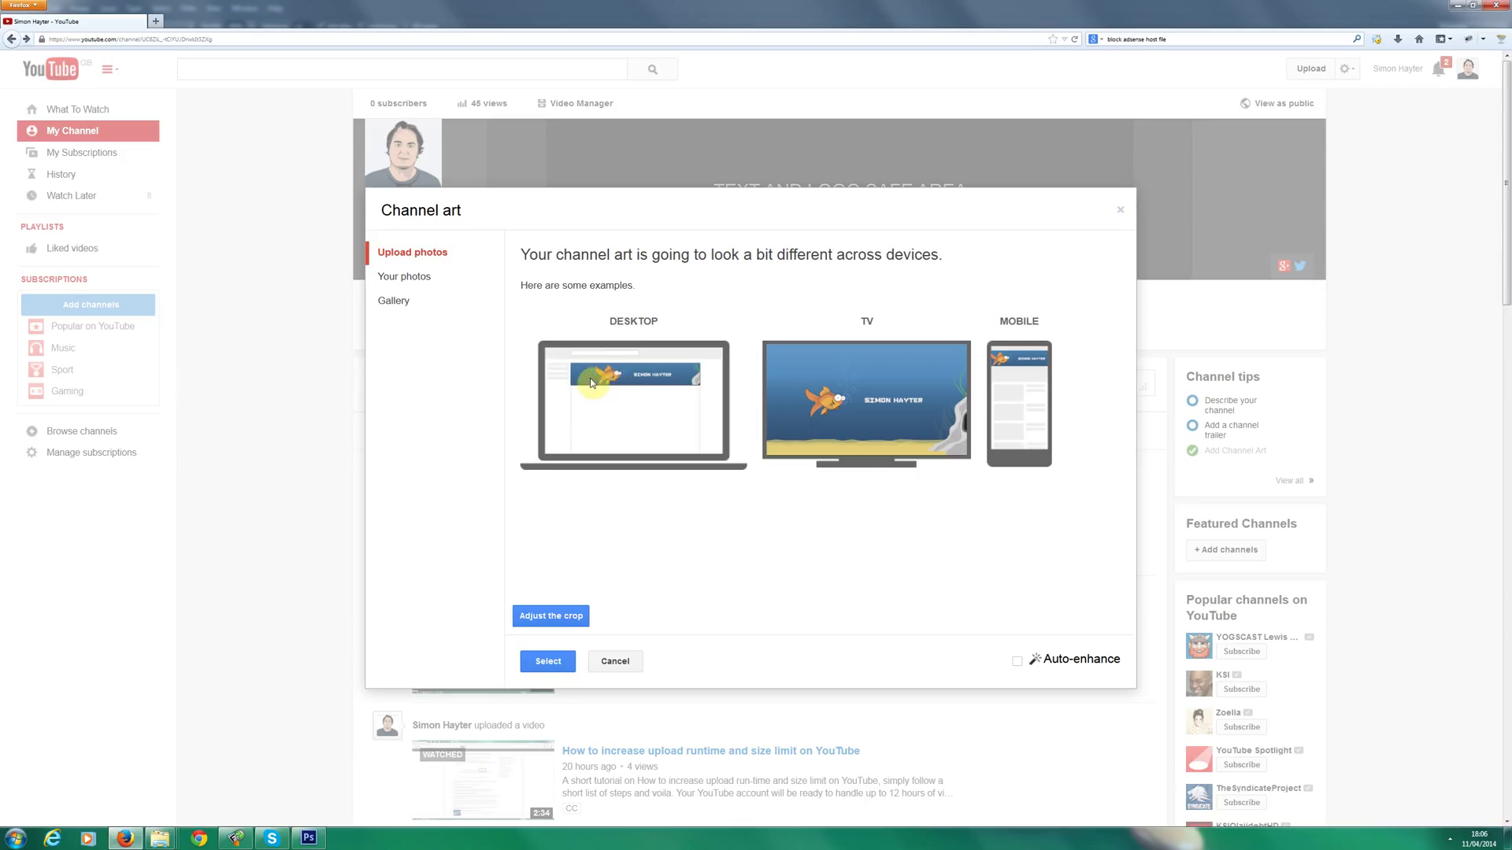
mouse_move(790, 410)
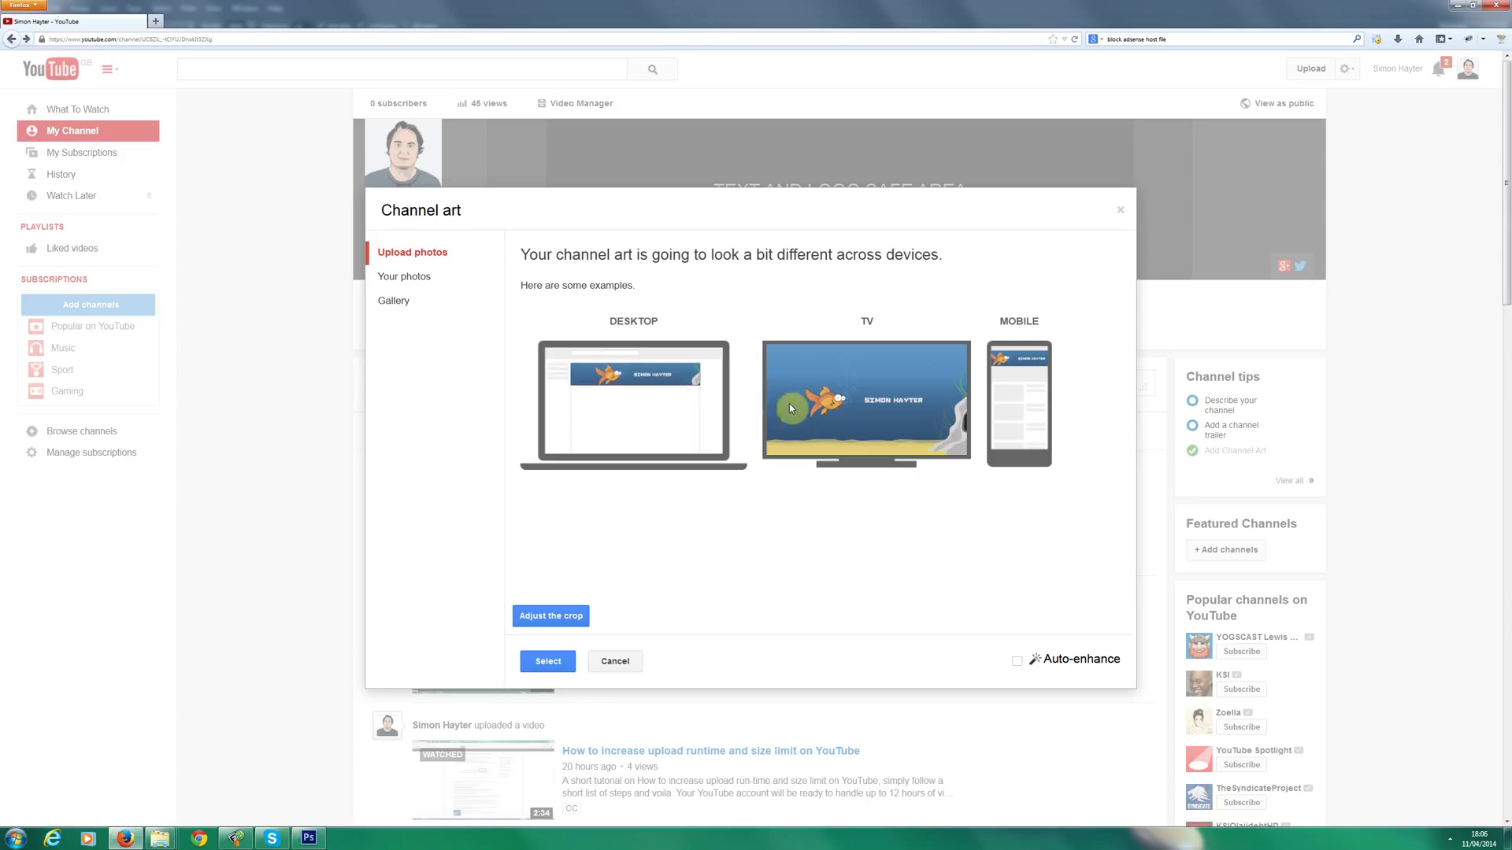
mouse_move(907, 409)
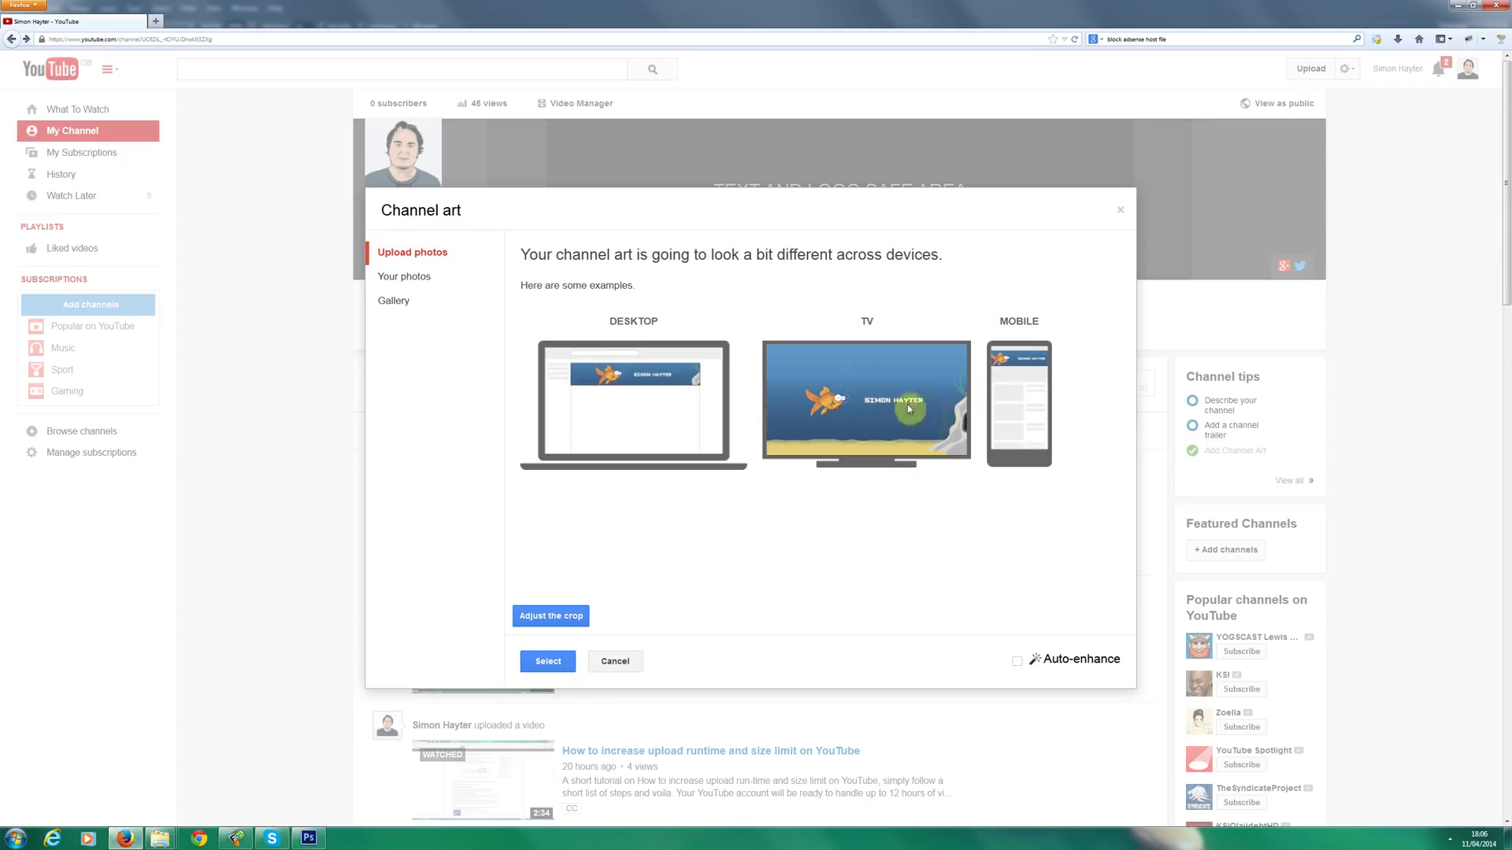
mouse_move(886, 430)
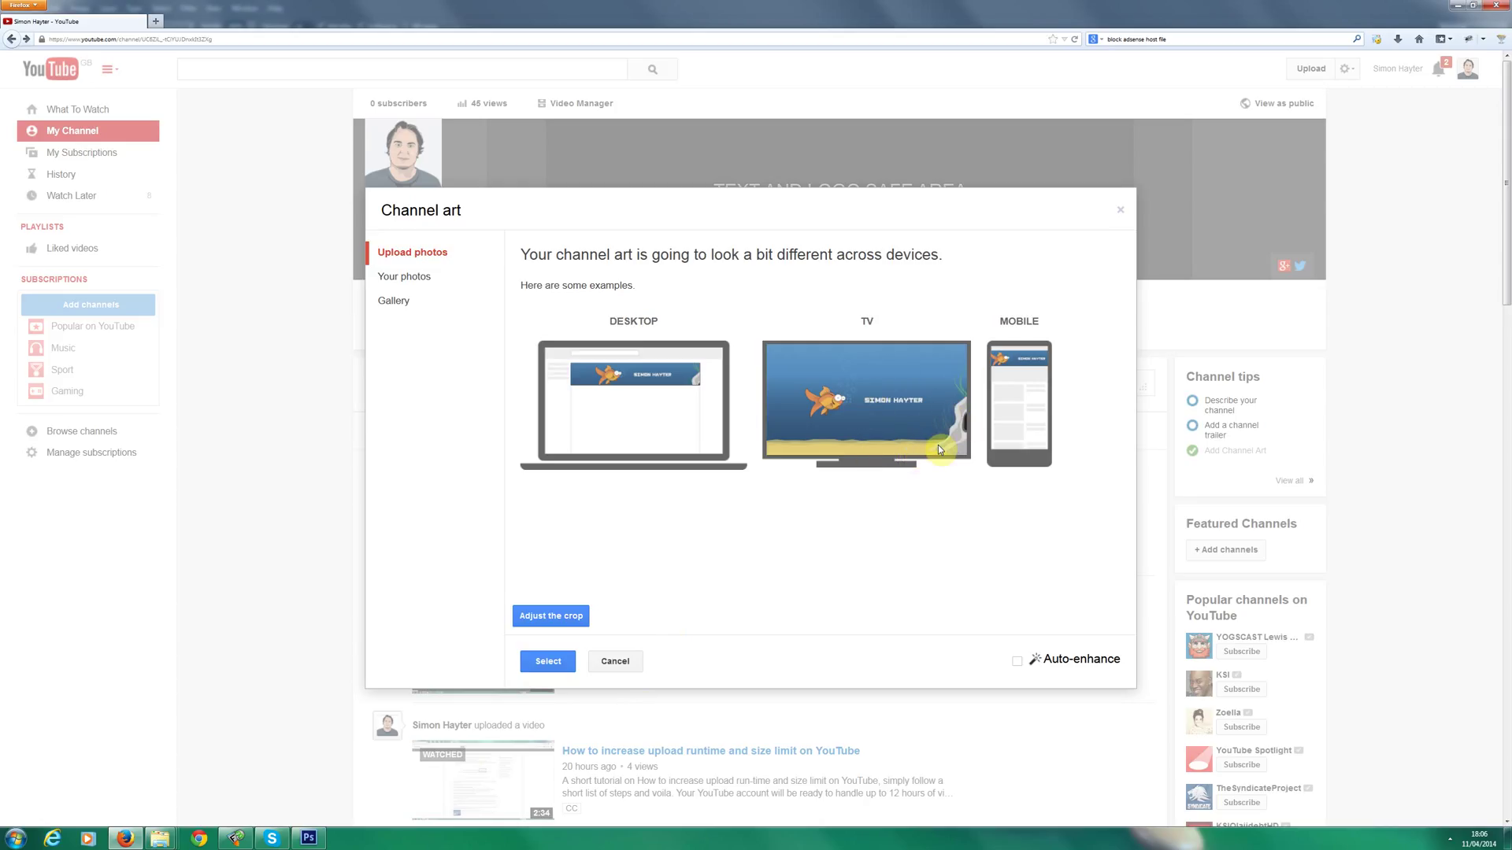
mouse_move(678, 412)
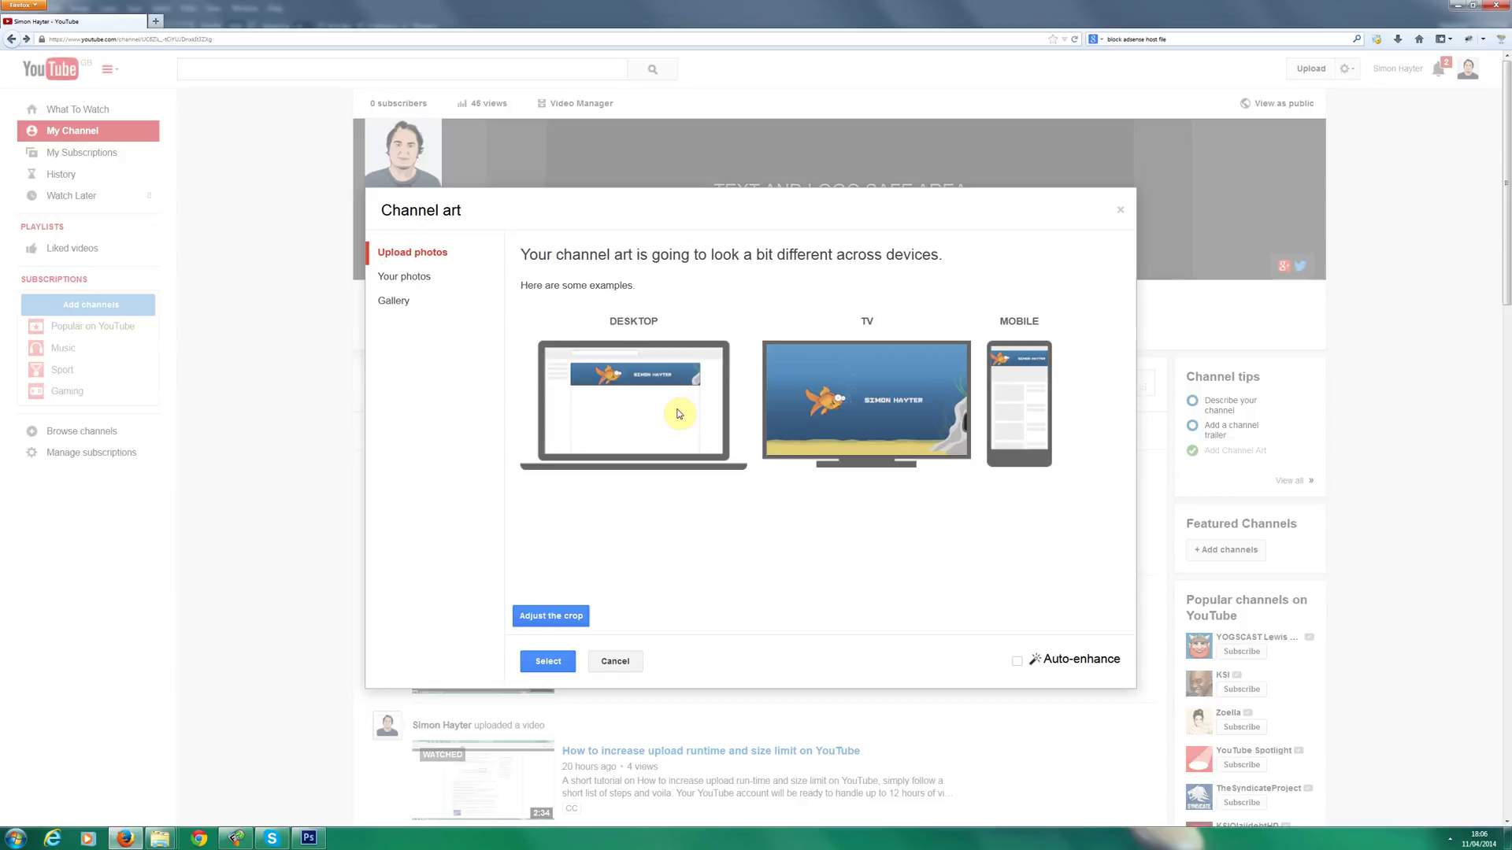
mouse_move(389, 750)
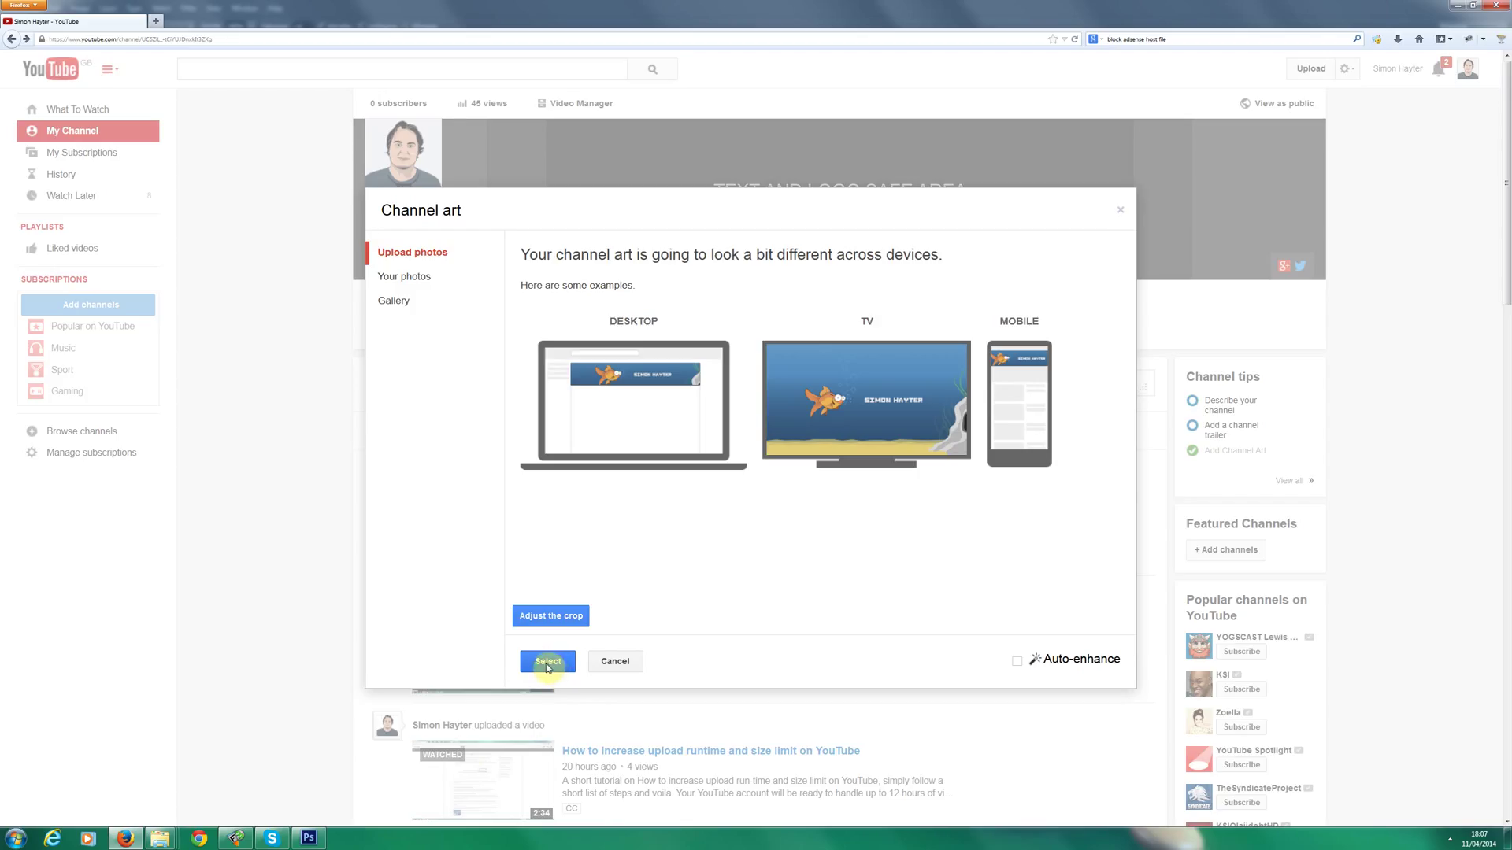
Select the uploaded goldfish banner to apply it as the channel art.
click(548, 662)
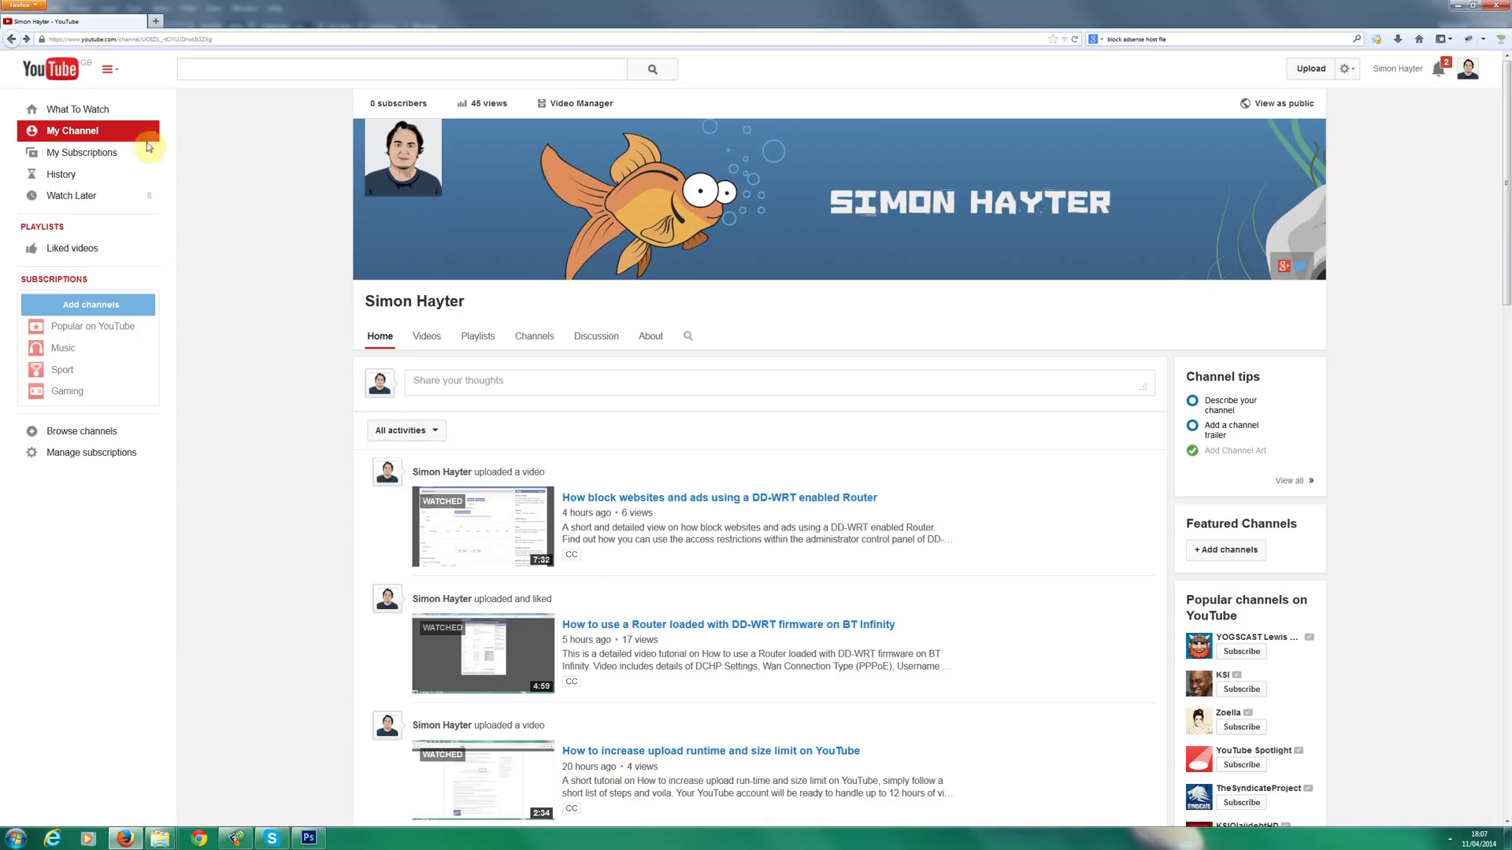
mouse_move(175, 19)
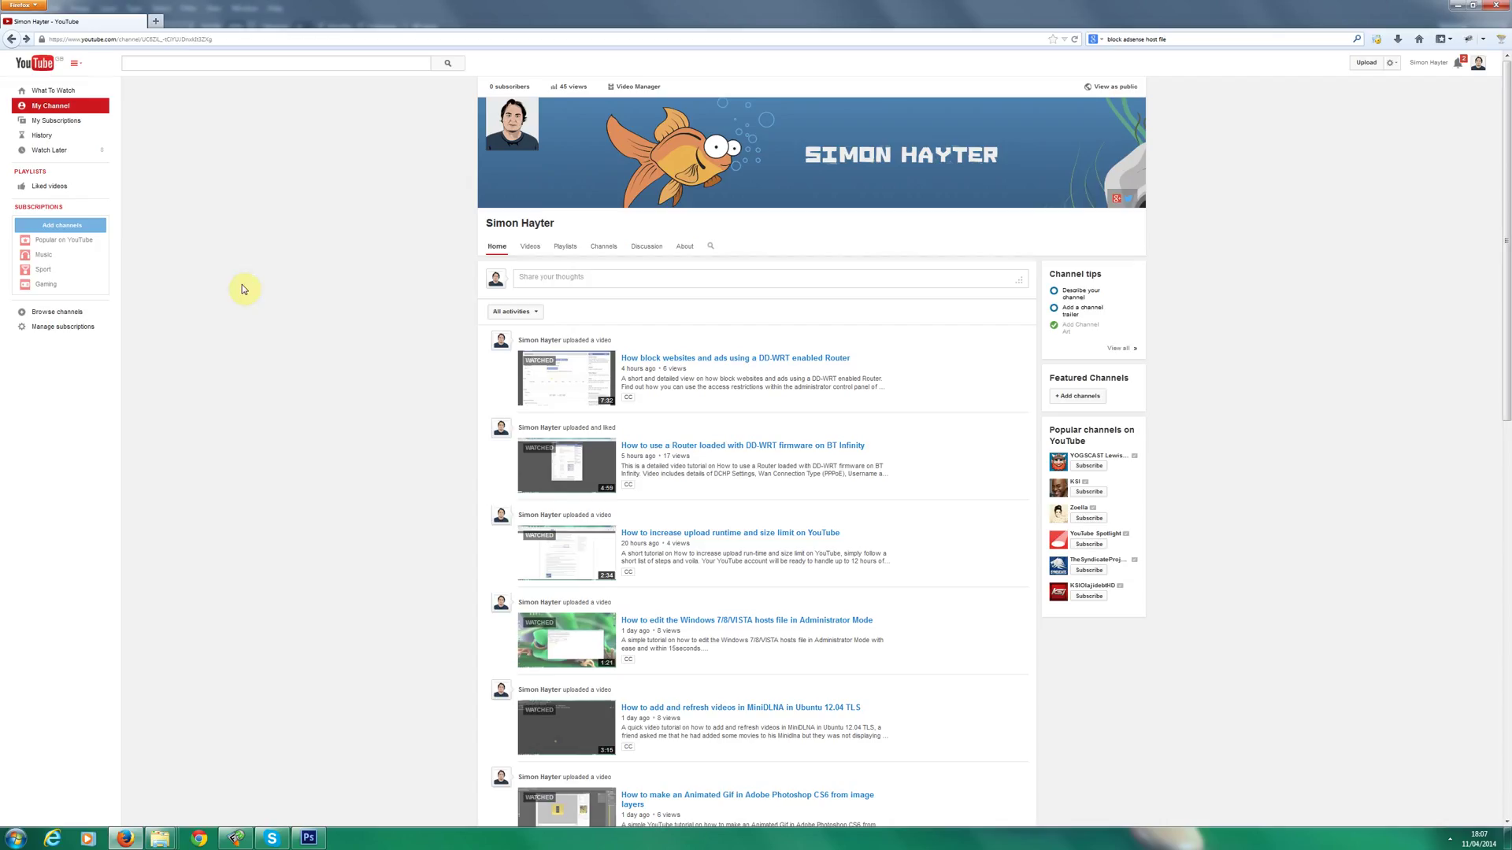
mouse_move(715, 38)
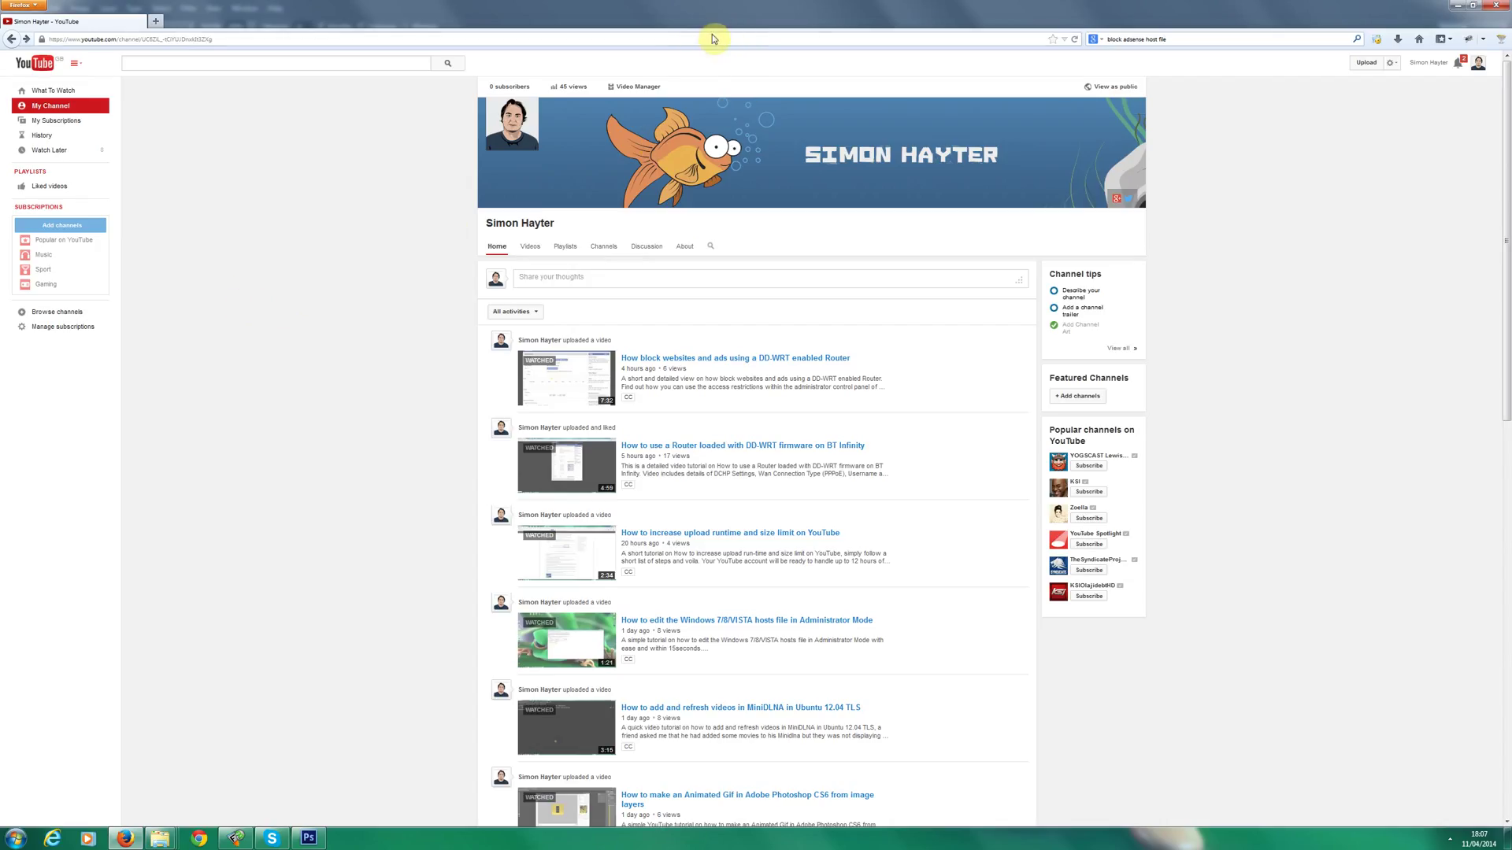
mouse_move(784, 203)
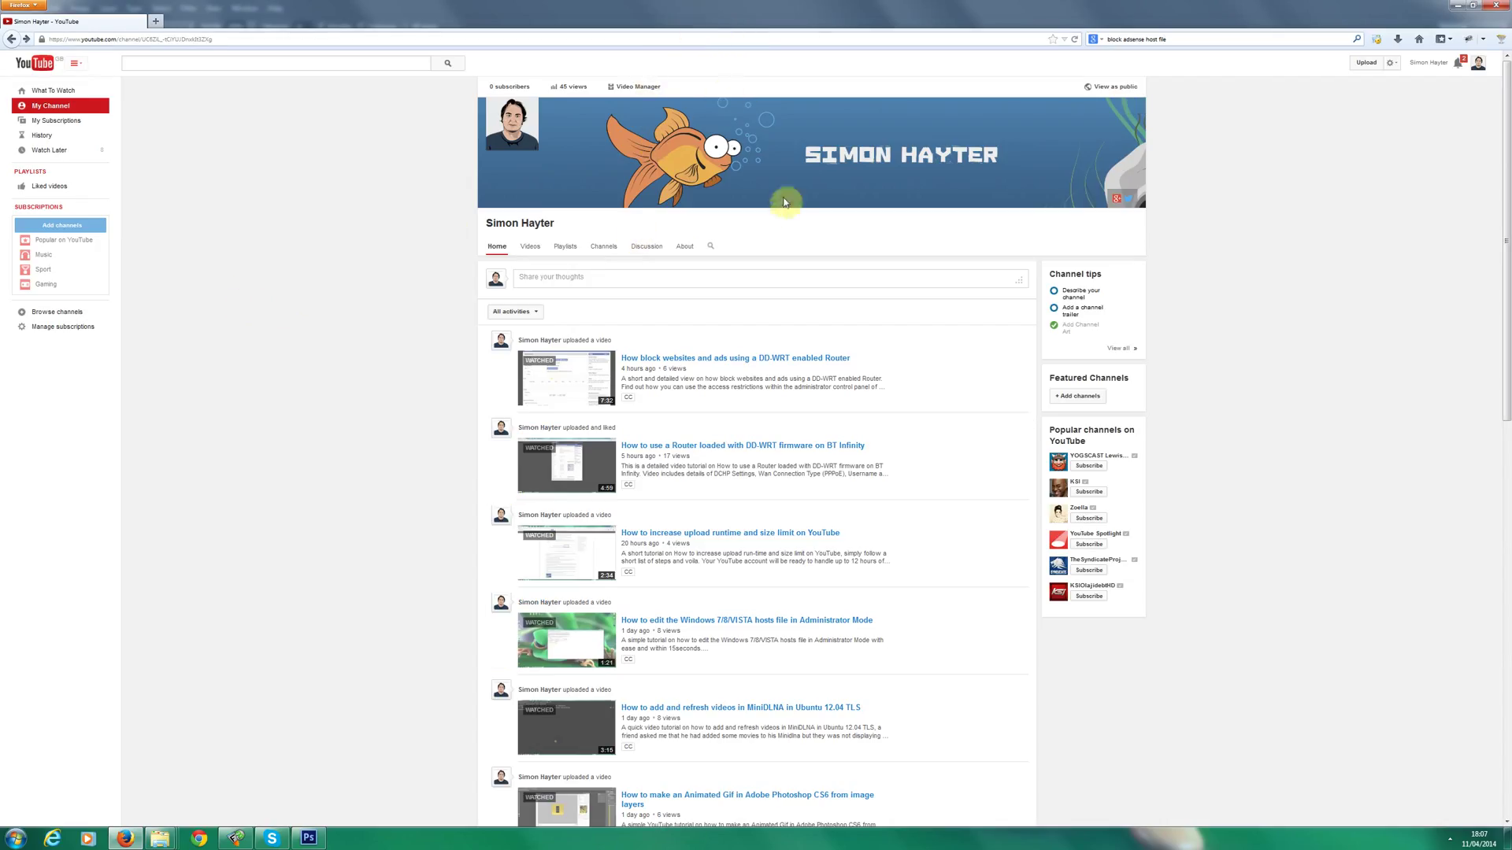
mouse_move(724, 19)
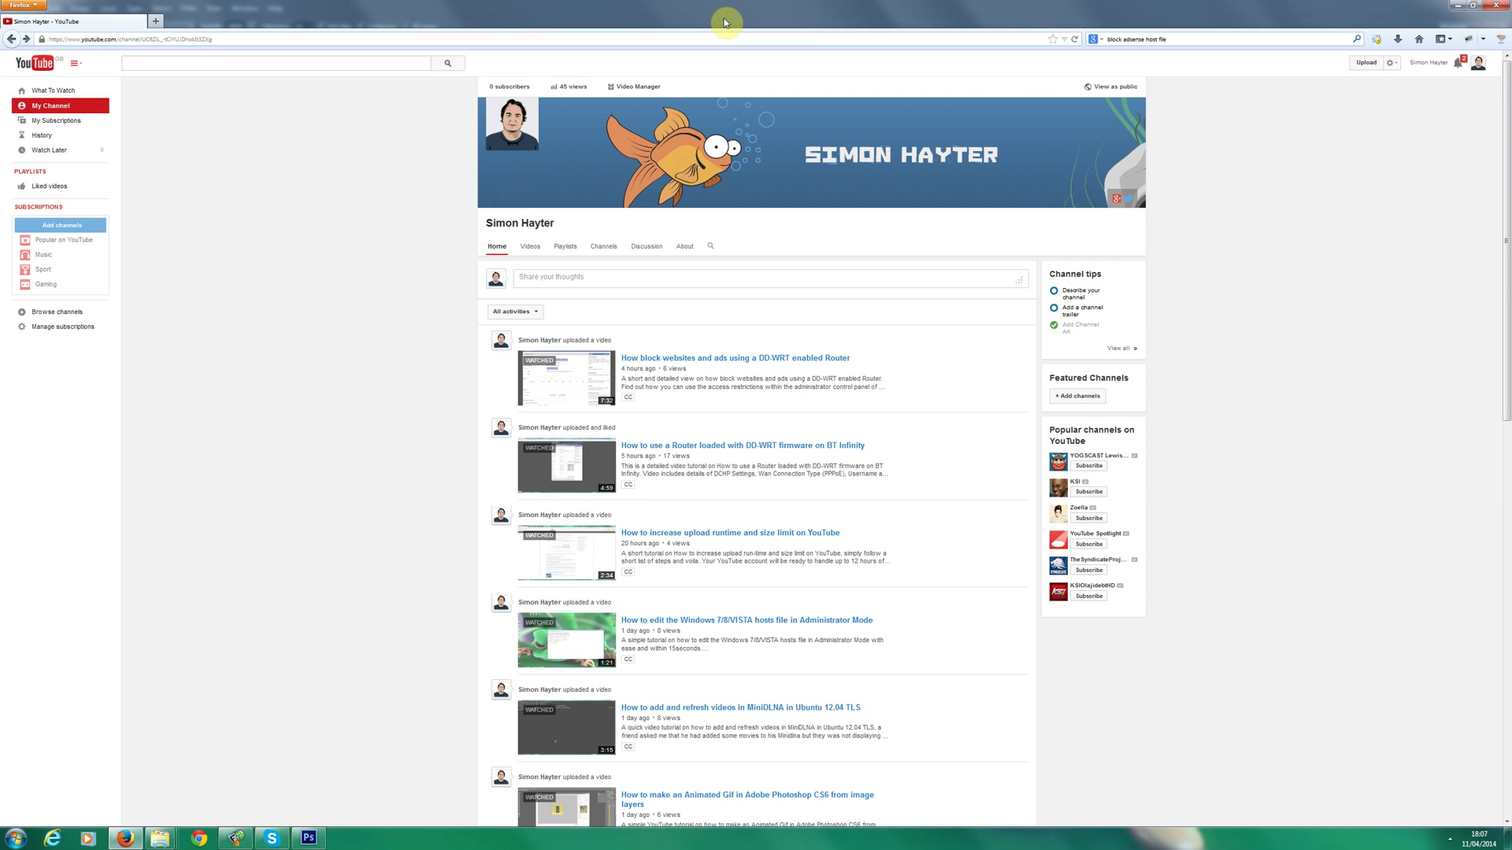